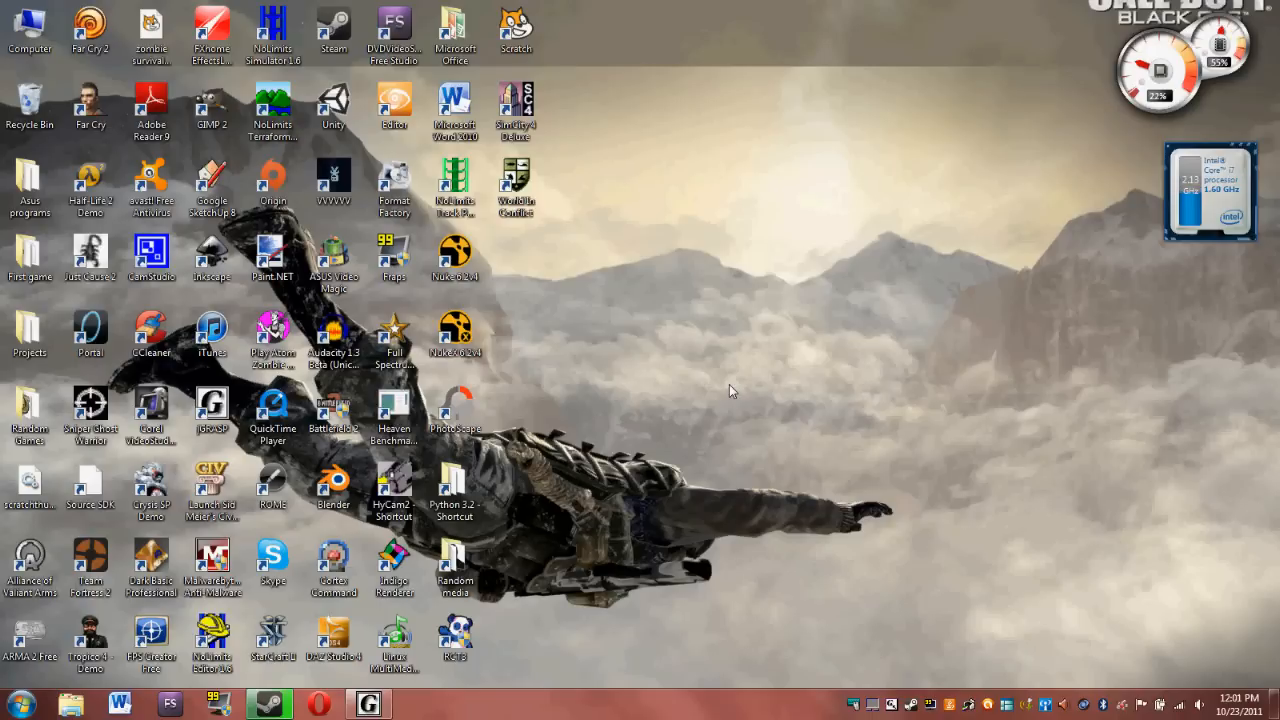
mouse_move(688, 467)
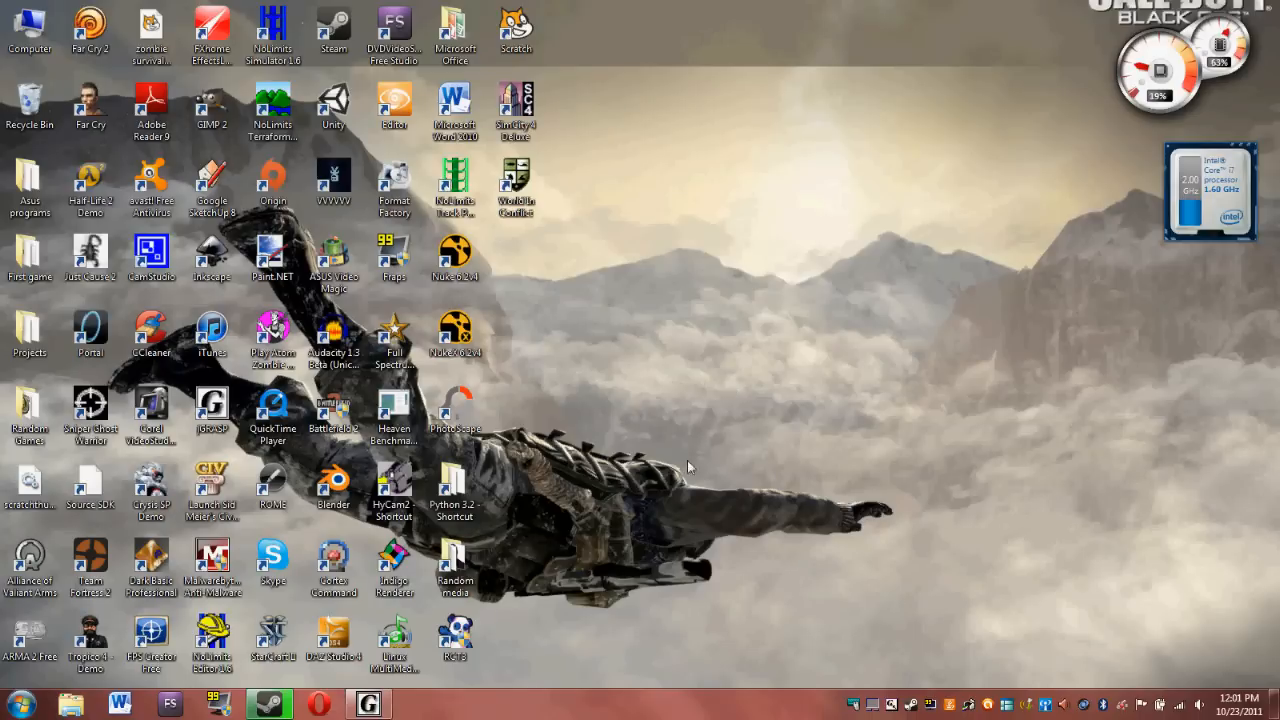
Launch jGRASP from the desktop and create a new Java source file.
left_click(367, 703)
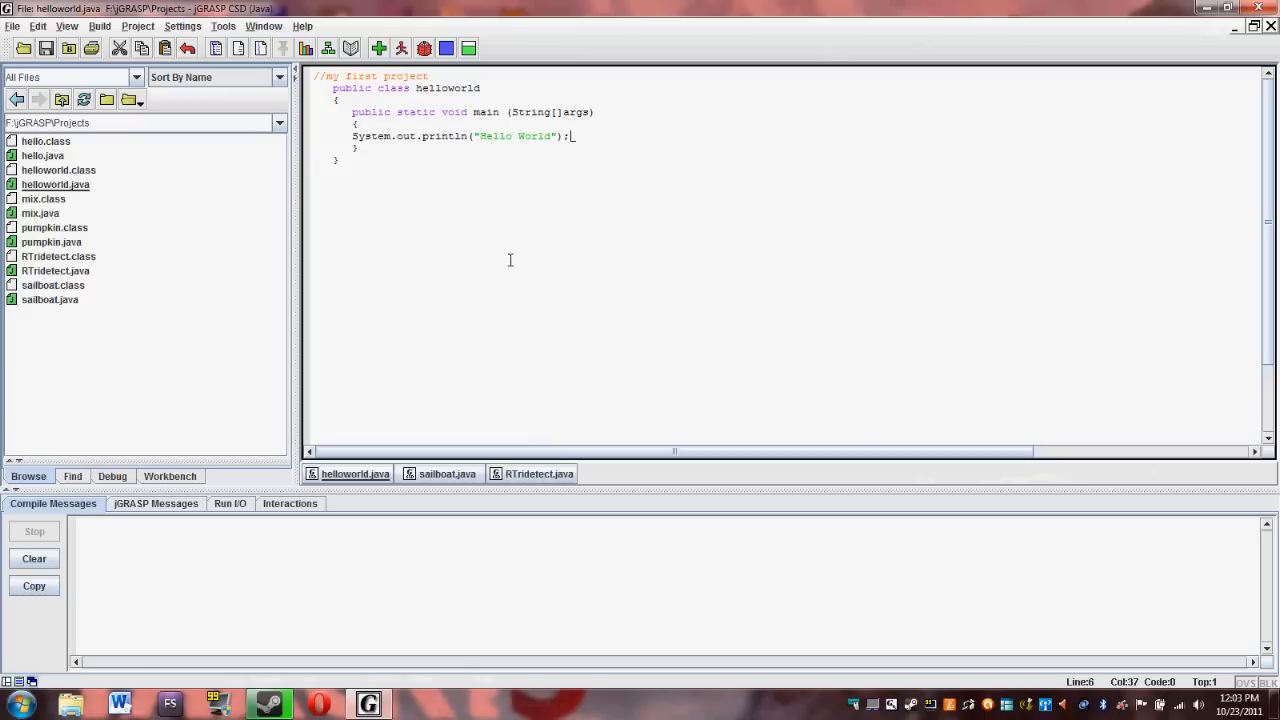
left_click(37, 26)
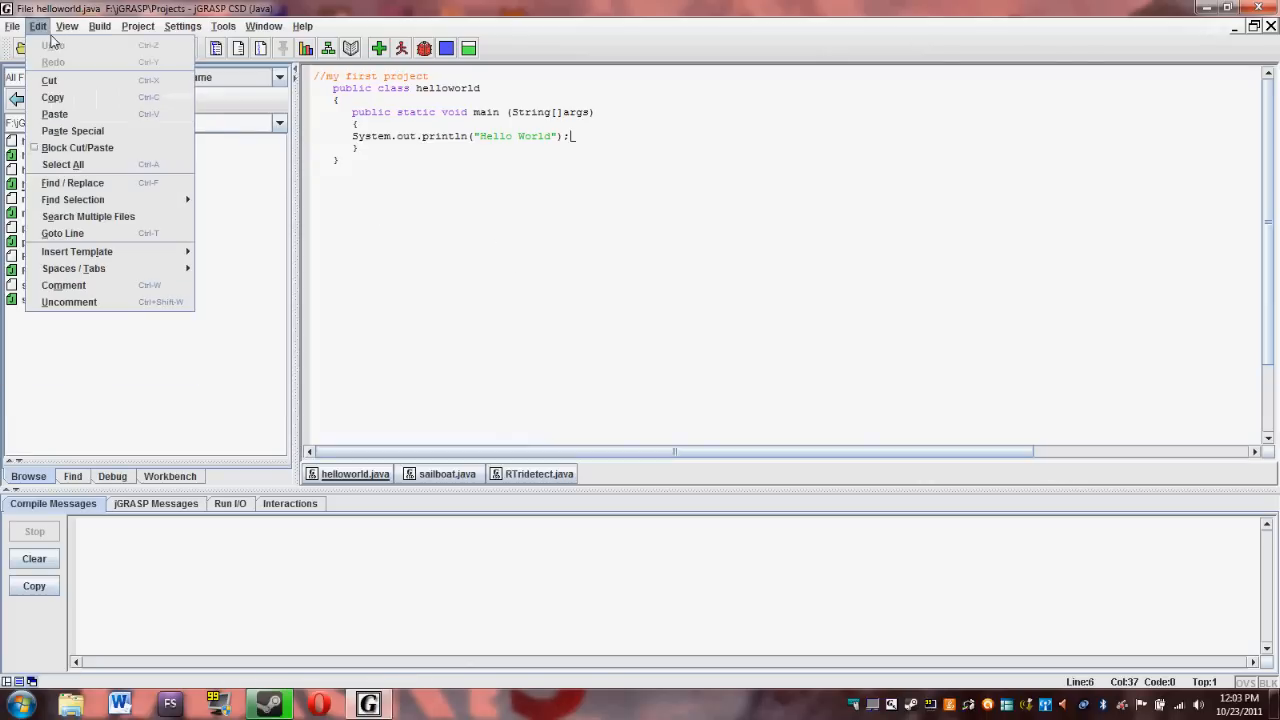
left_click(12, 26)
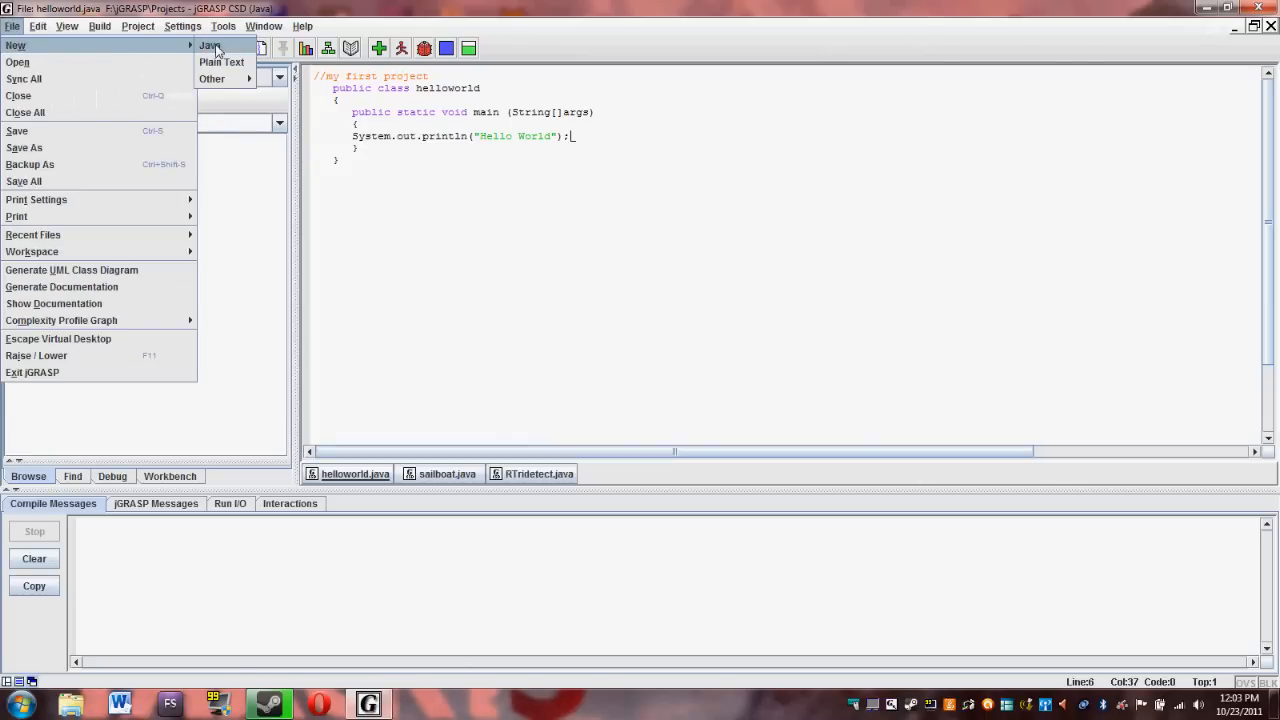
left_click(208, 45)
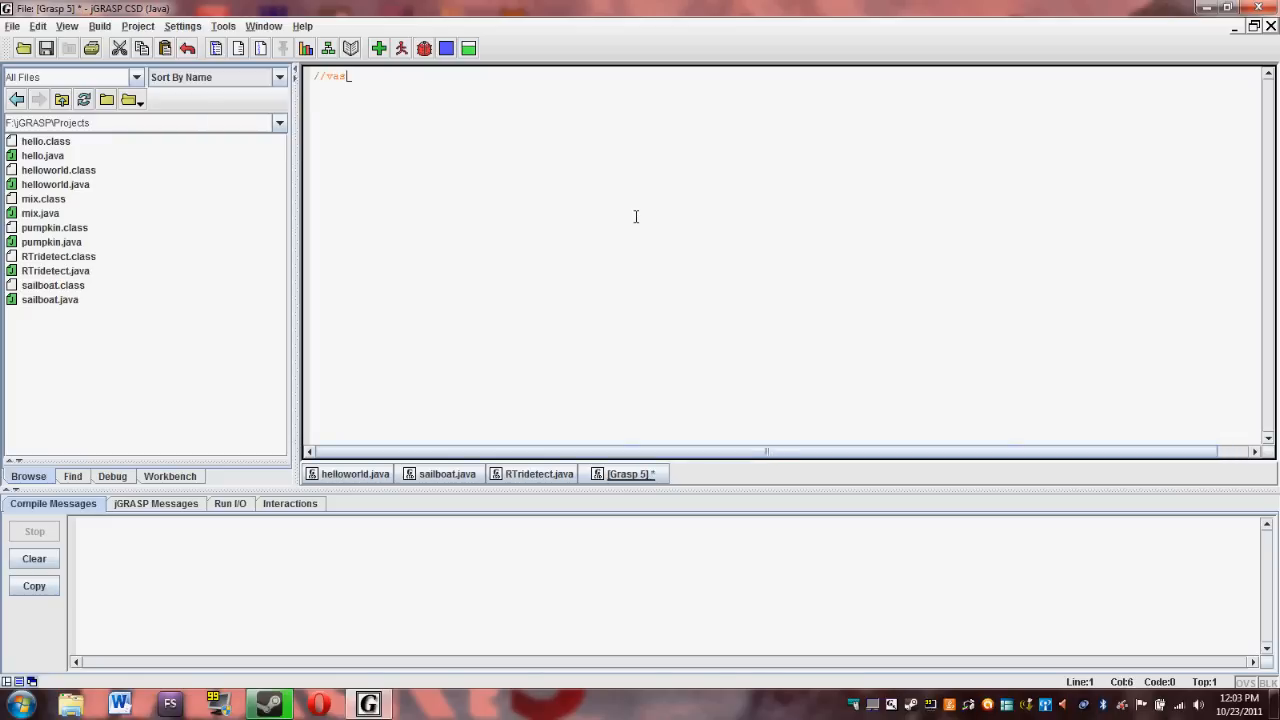
Add the //variable tut comment and declare public class vartut {.
type("riable tut")
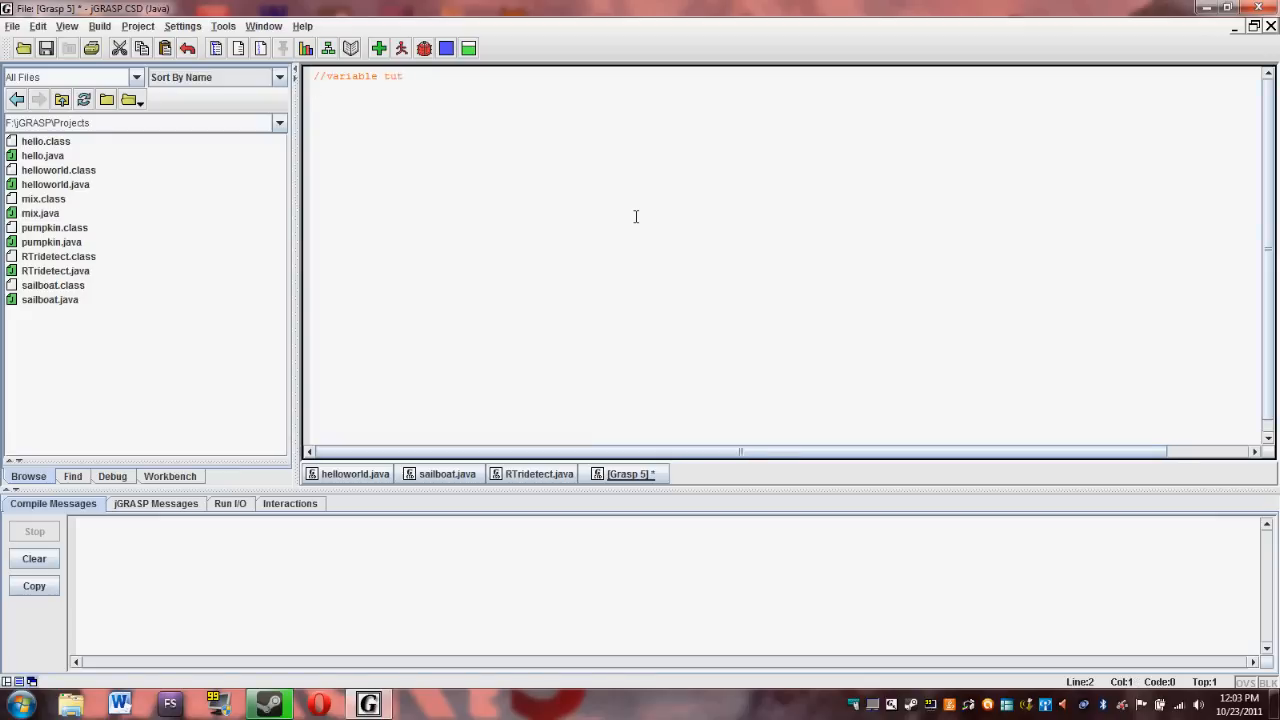
type("publ")
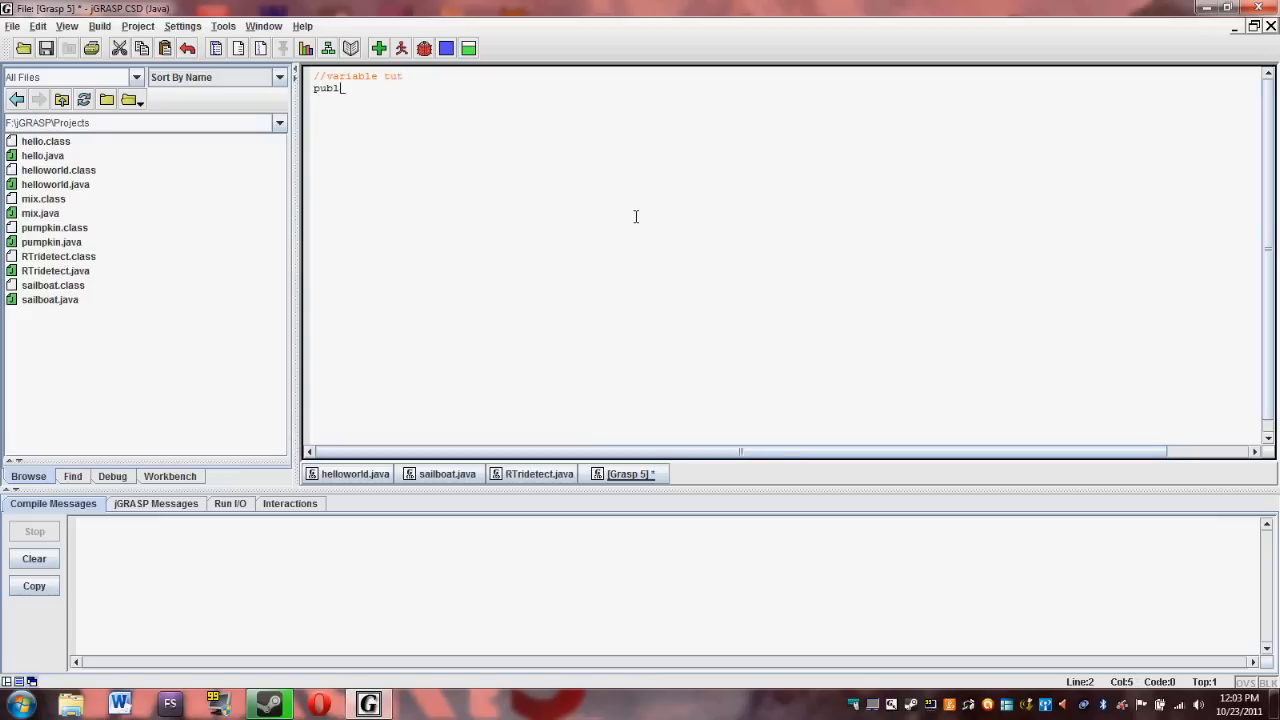
type("ic cl")
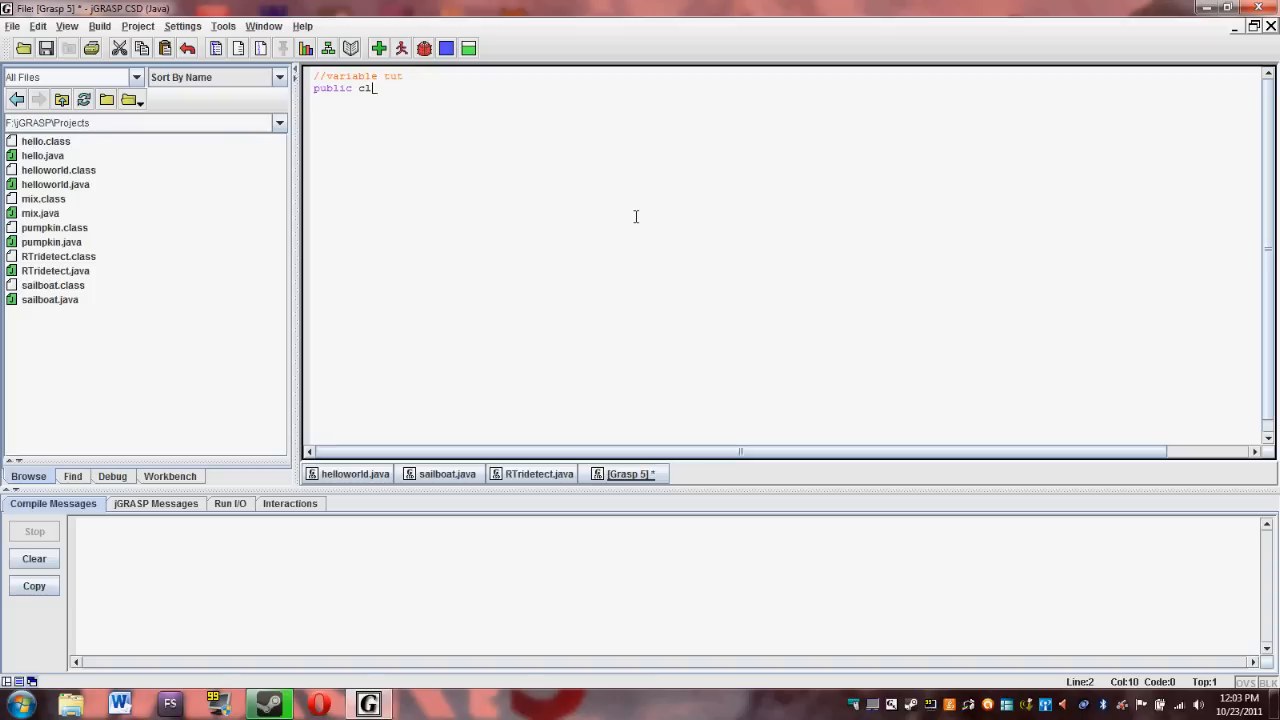
type("ass")
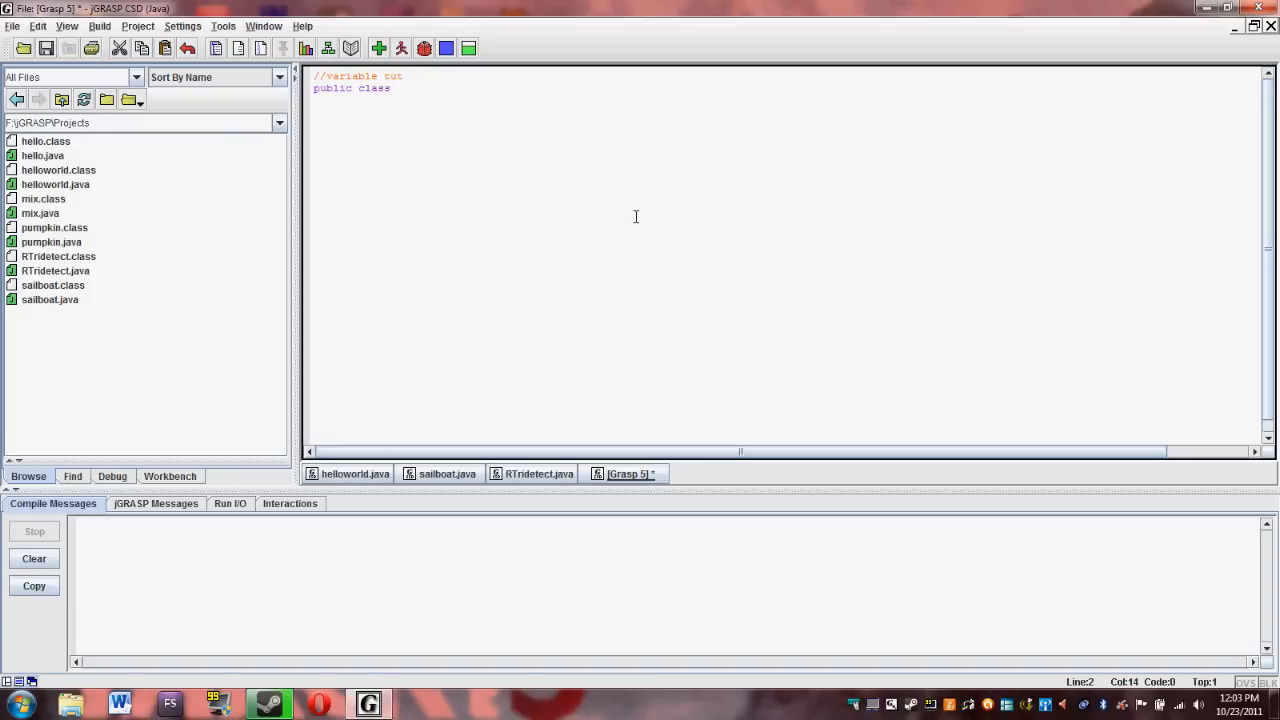
type("val")
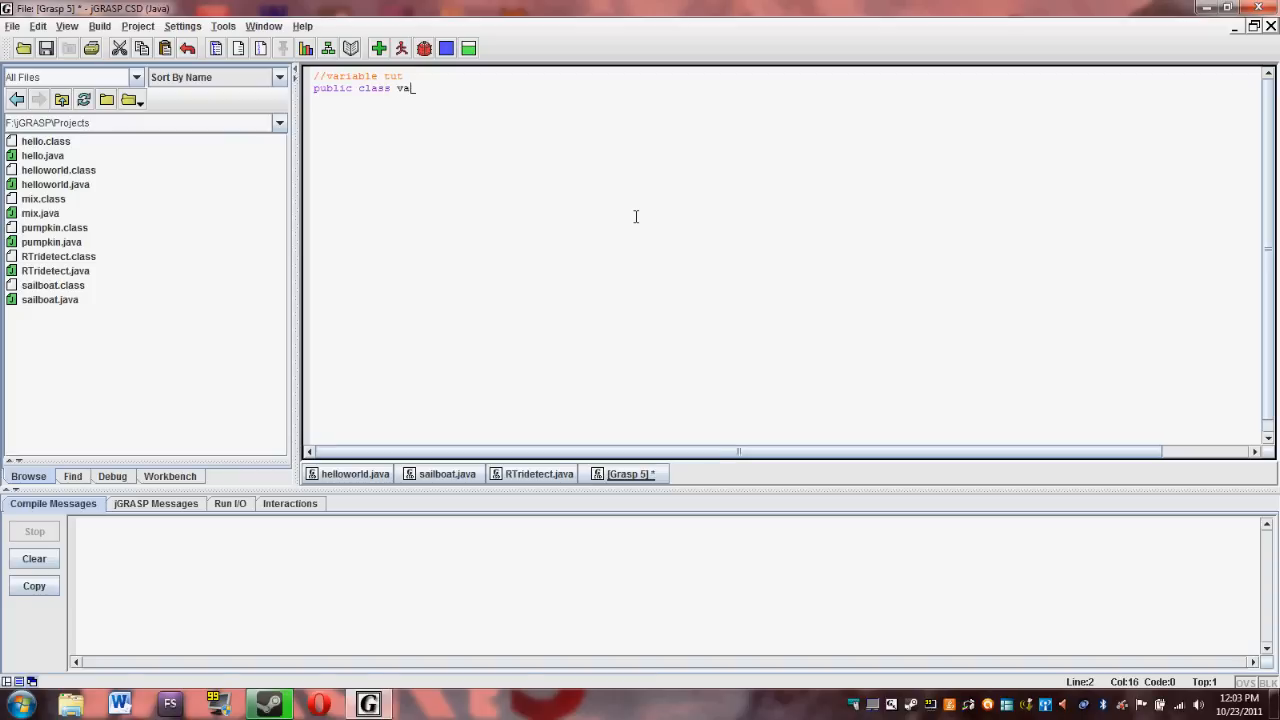
type("rtut")
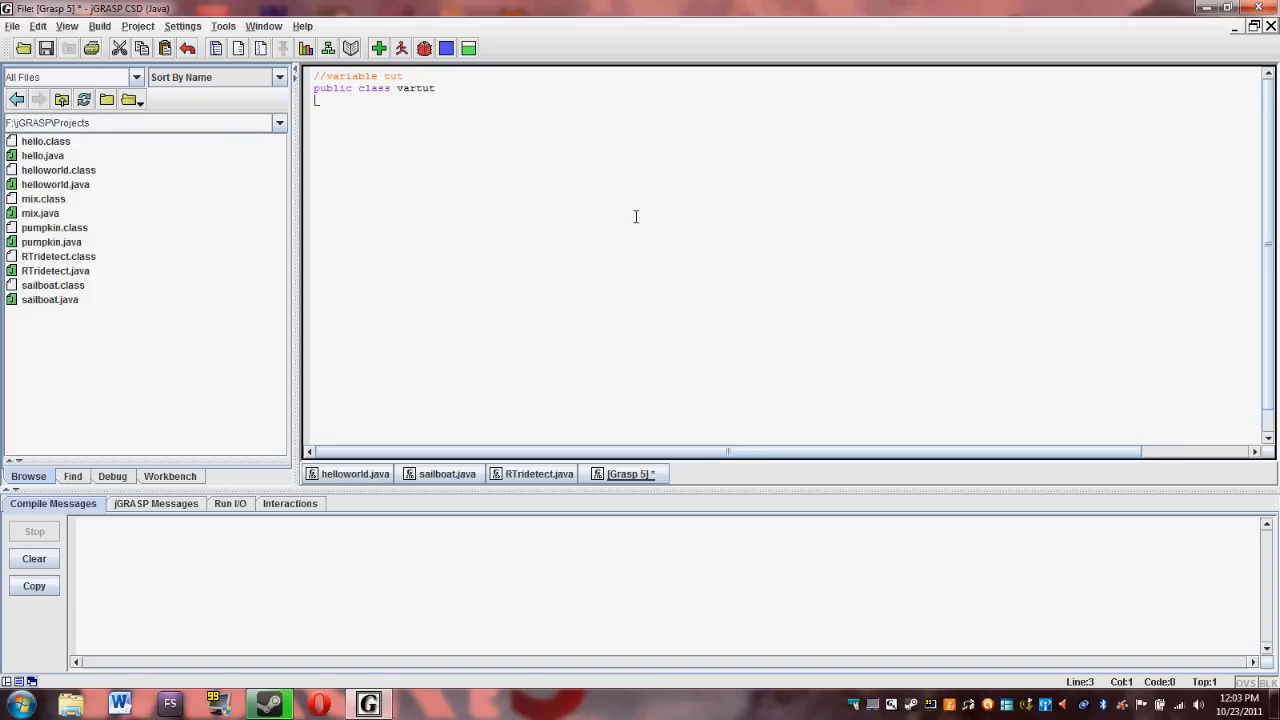
type("{")
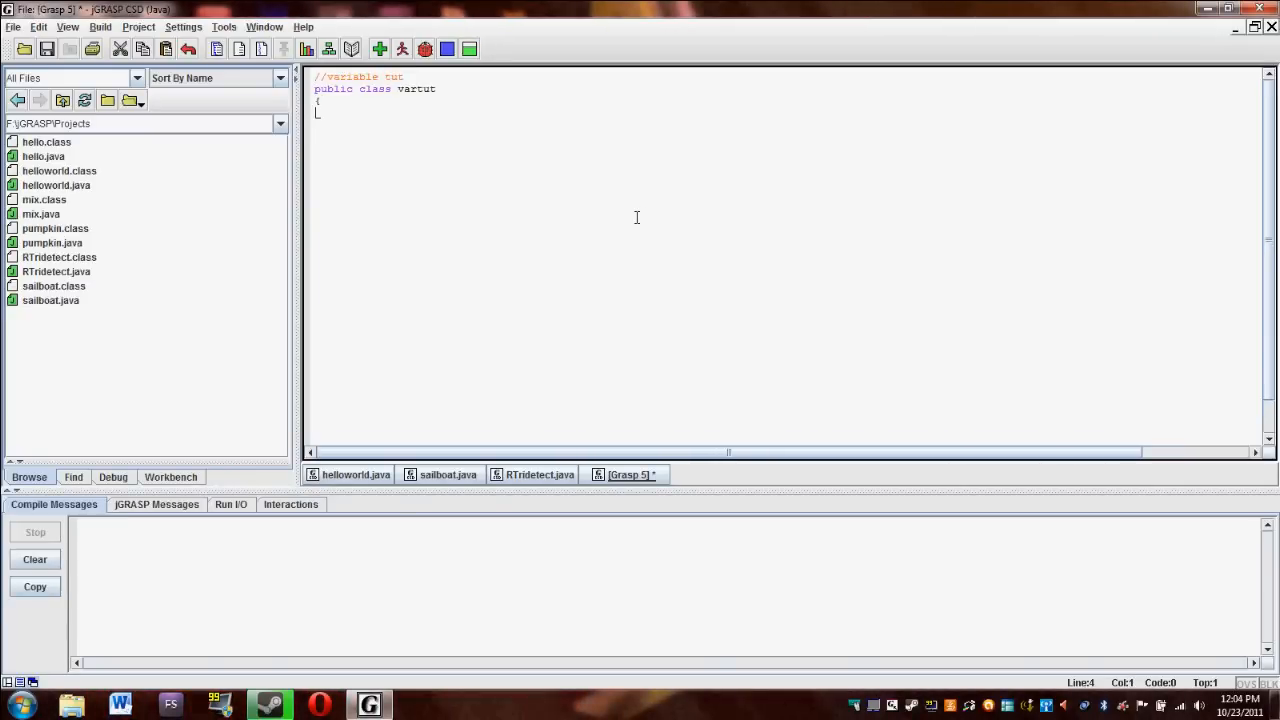
Declare the method public static void main (String[]args) inside the class.
type("public s")
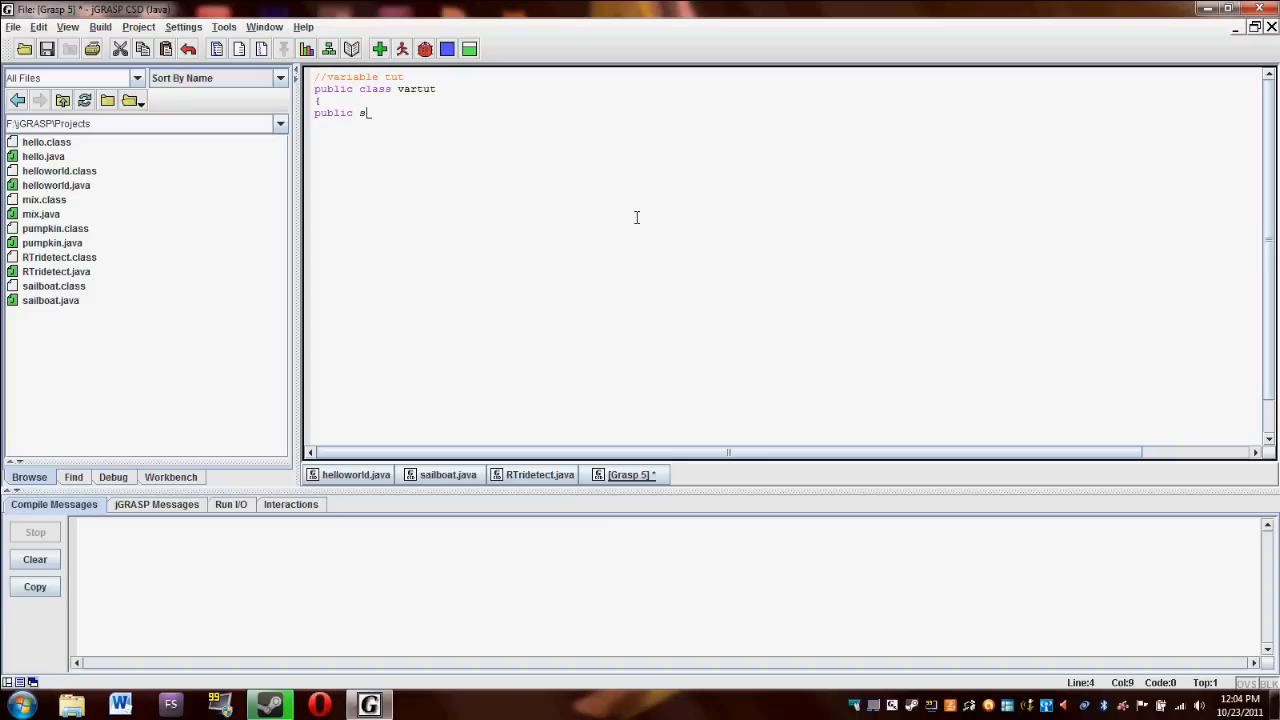
type("tatic")
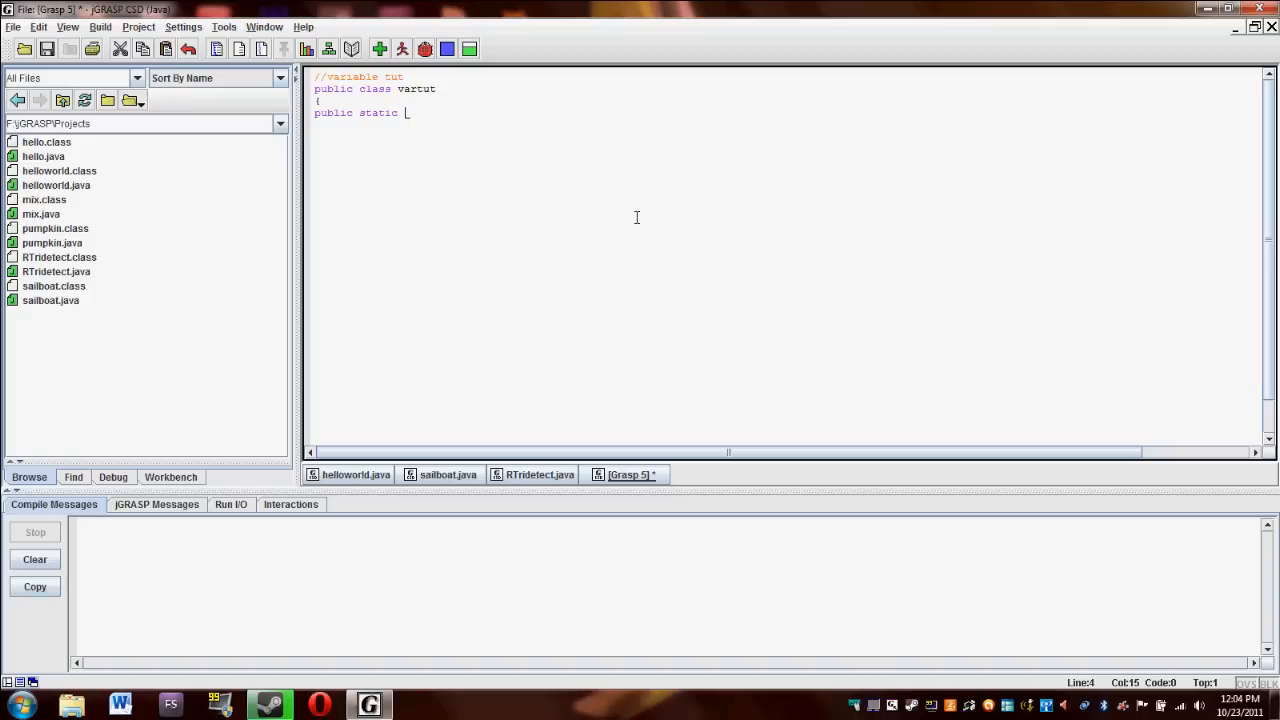
type("void mai")
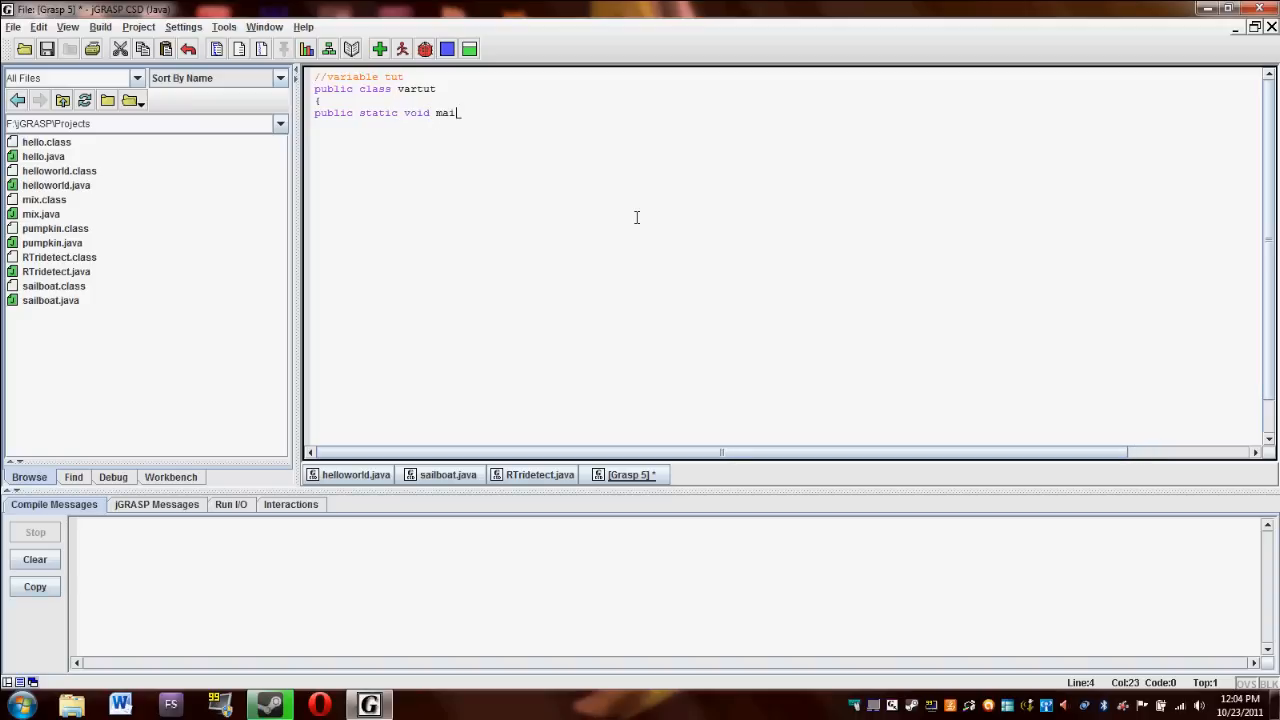
type("n (")
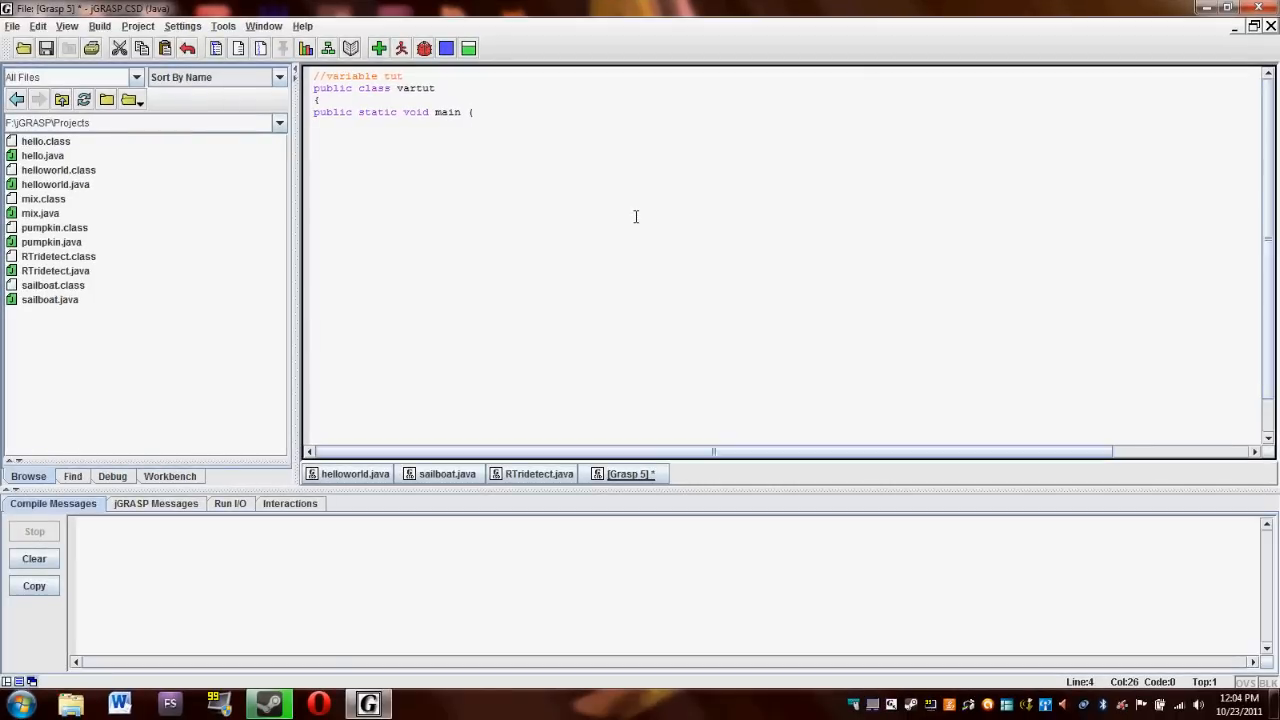
type("String")
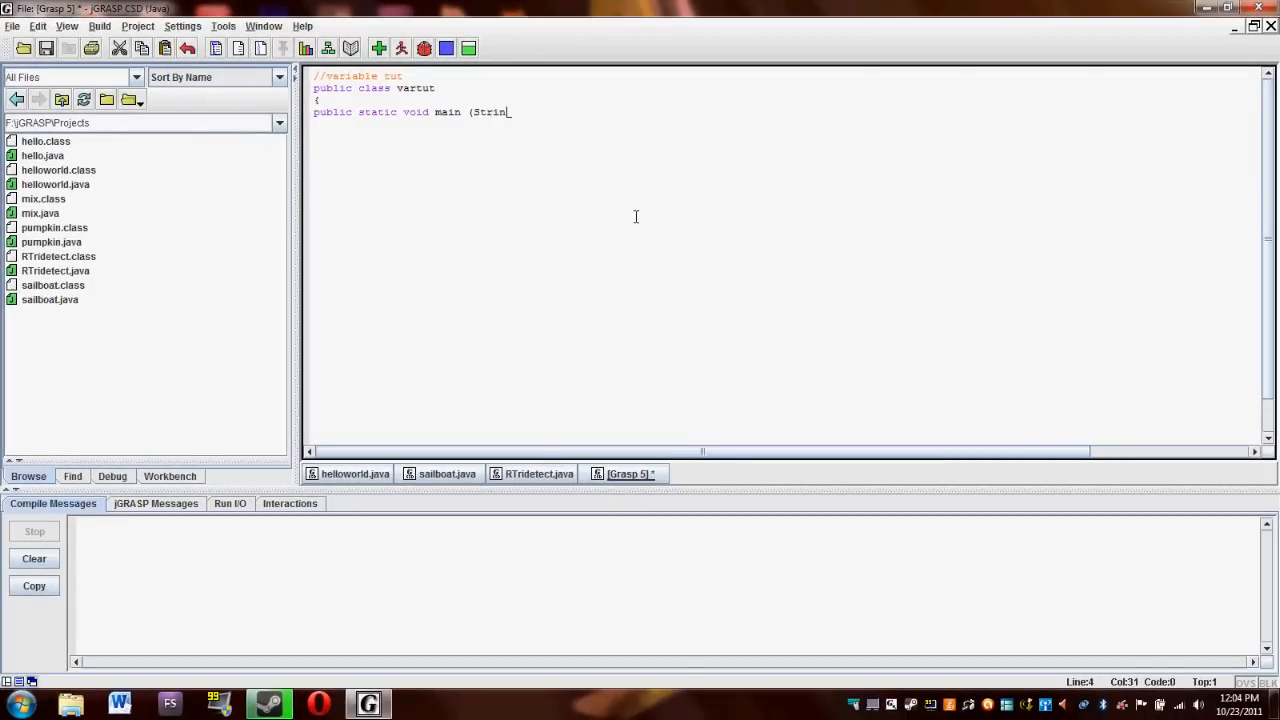
type("g[]")
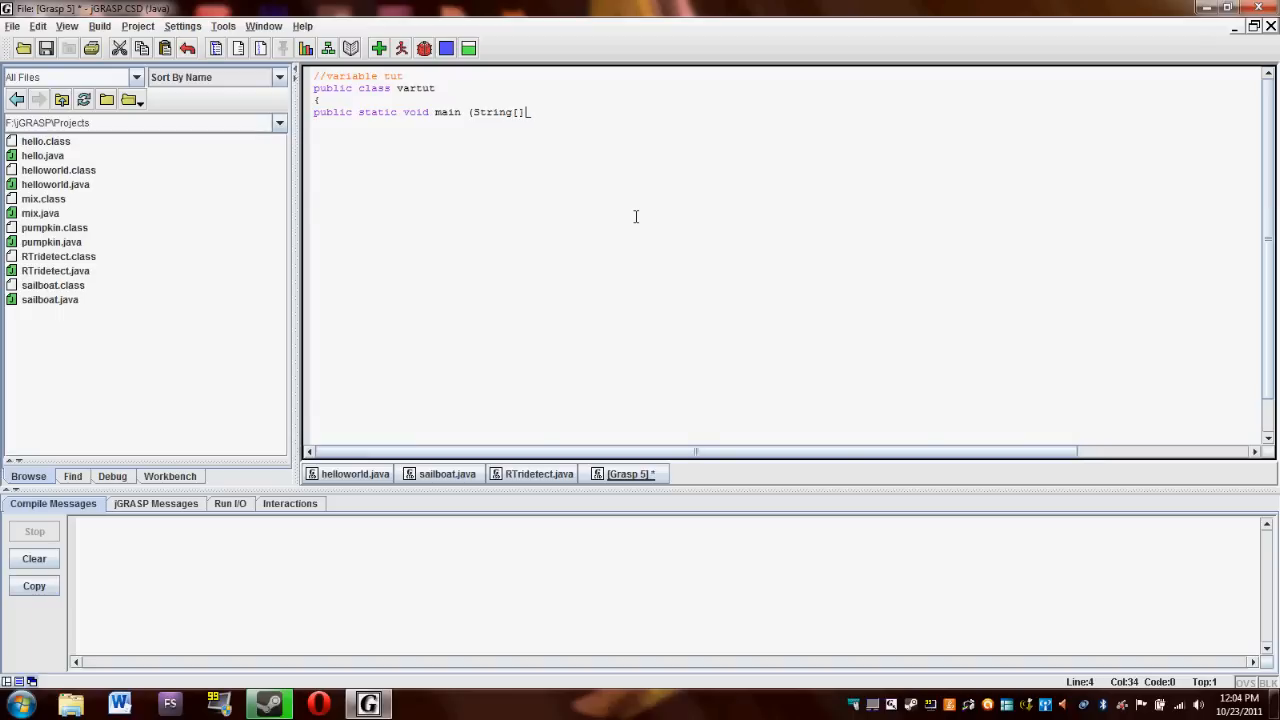
type("arg")
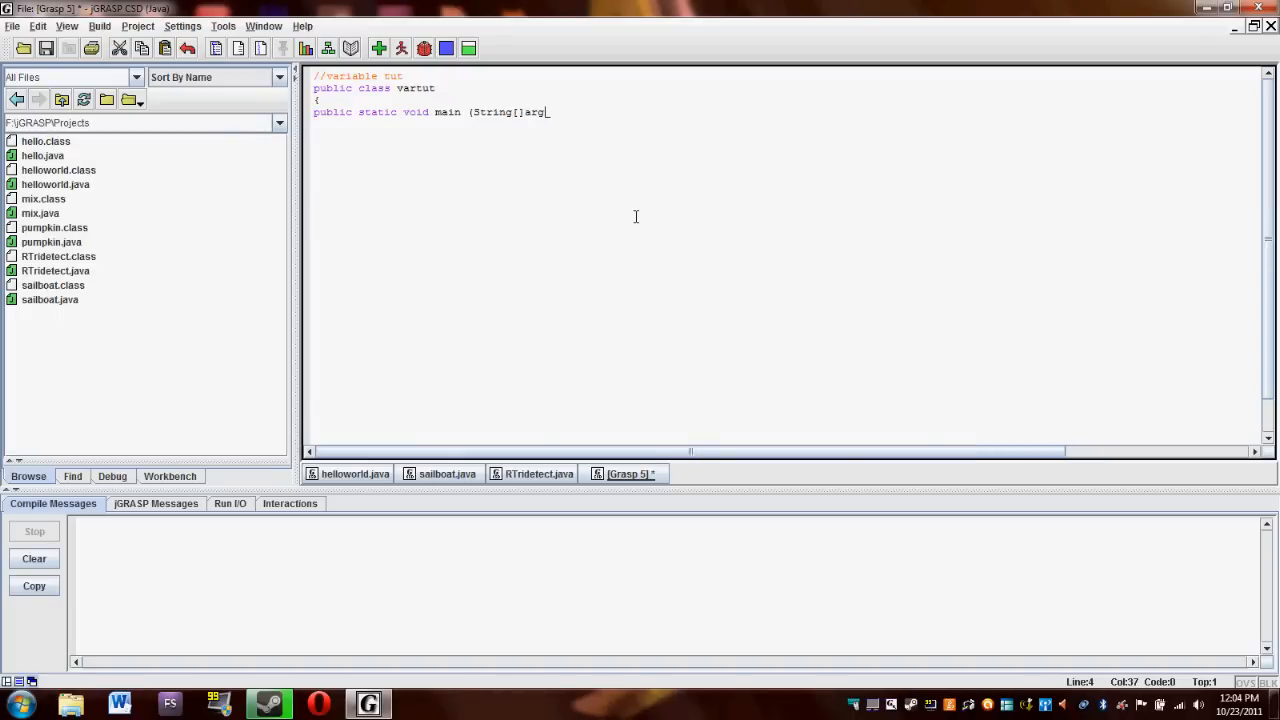
type("s)")
type("{")
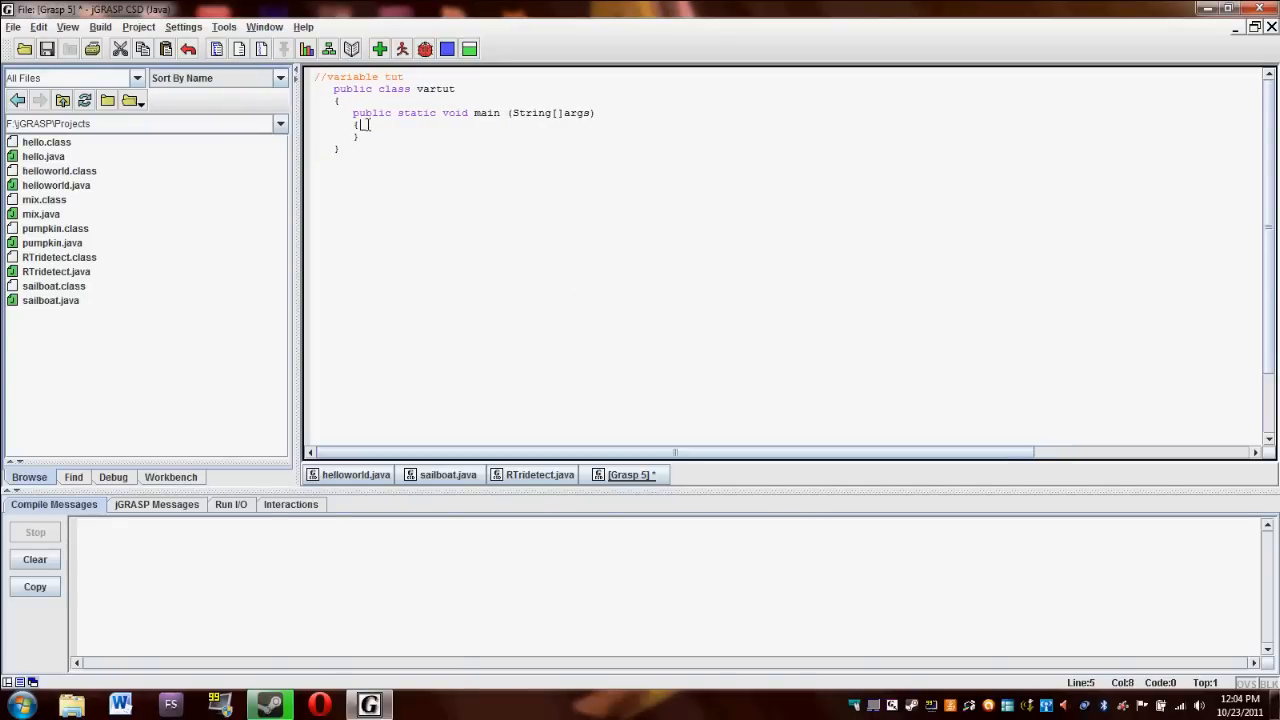
On a new line inside main, declare int var1 = 1.
key("enter")
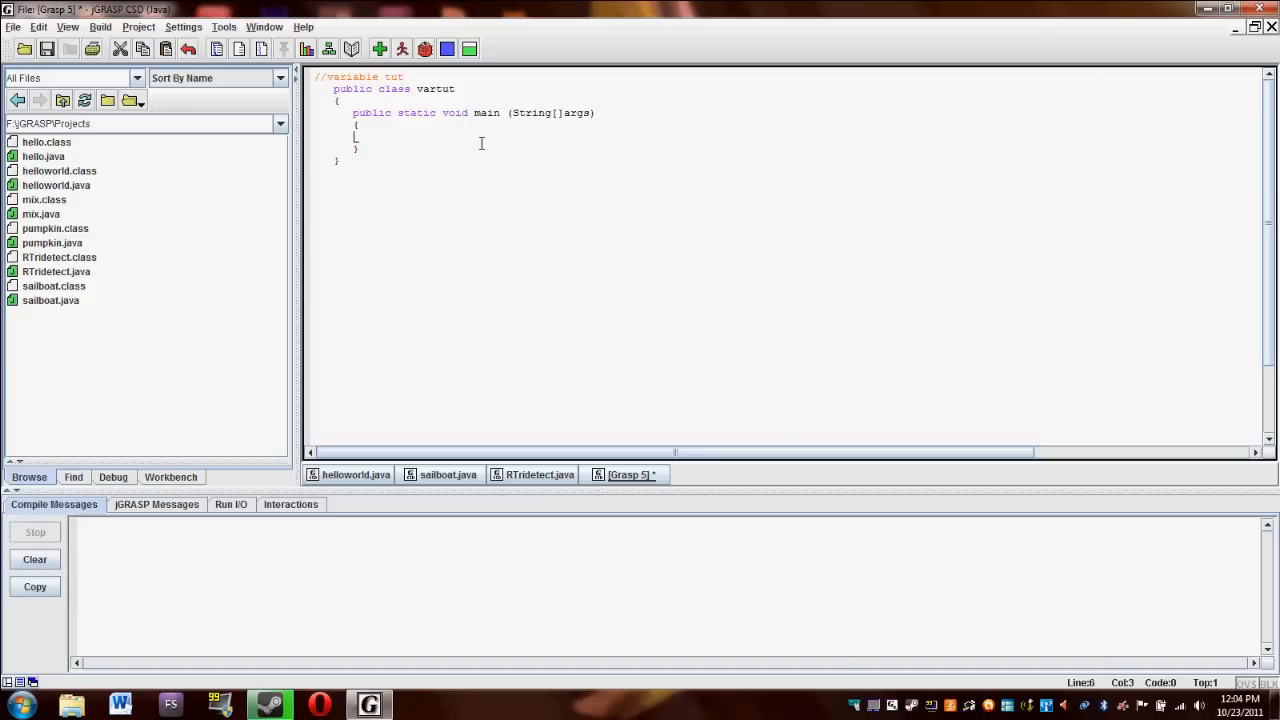
type("int")
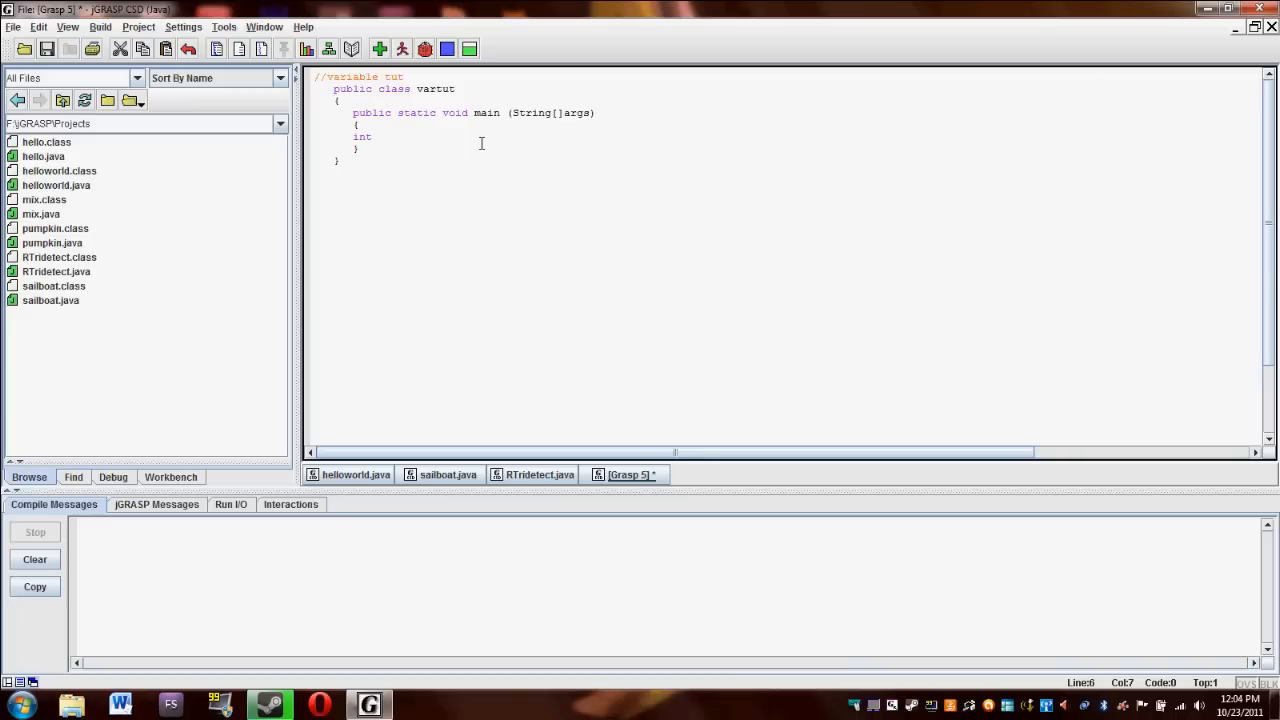
type("v")
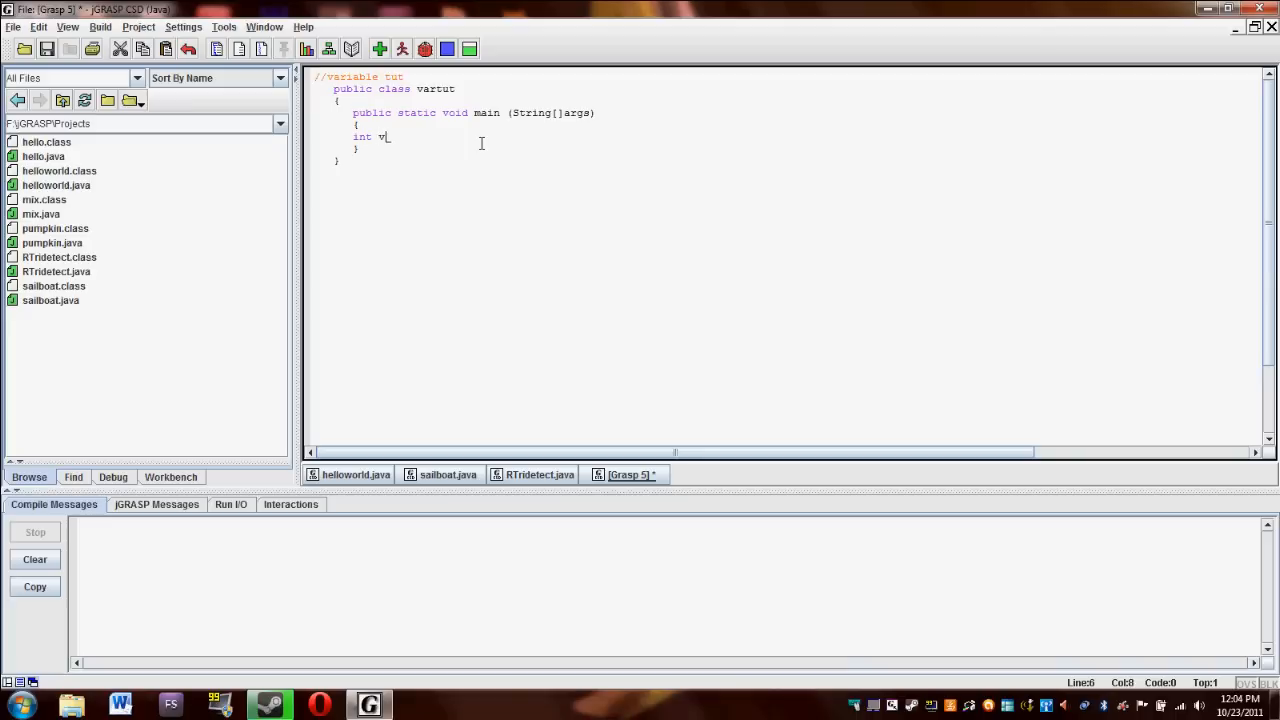
type("ar1;")
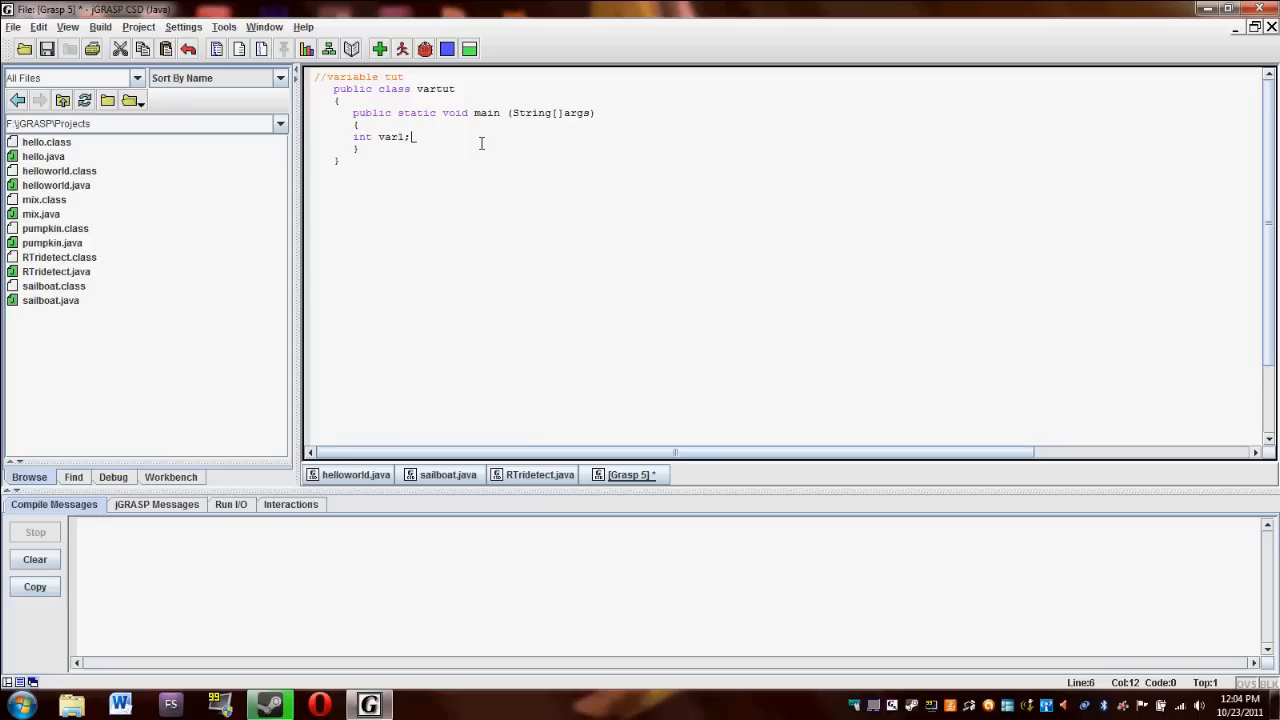
key("BackSpace")
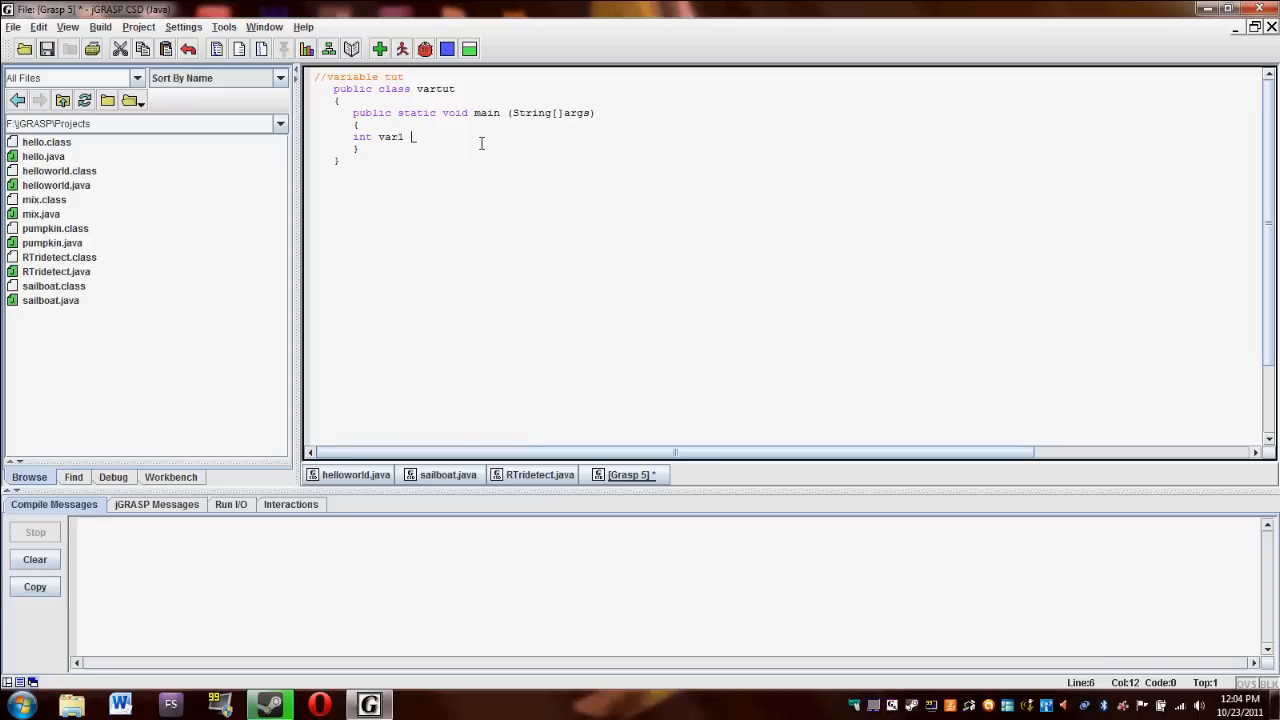
type("=")
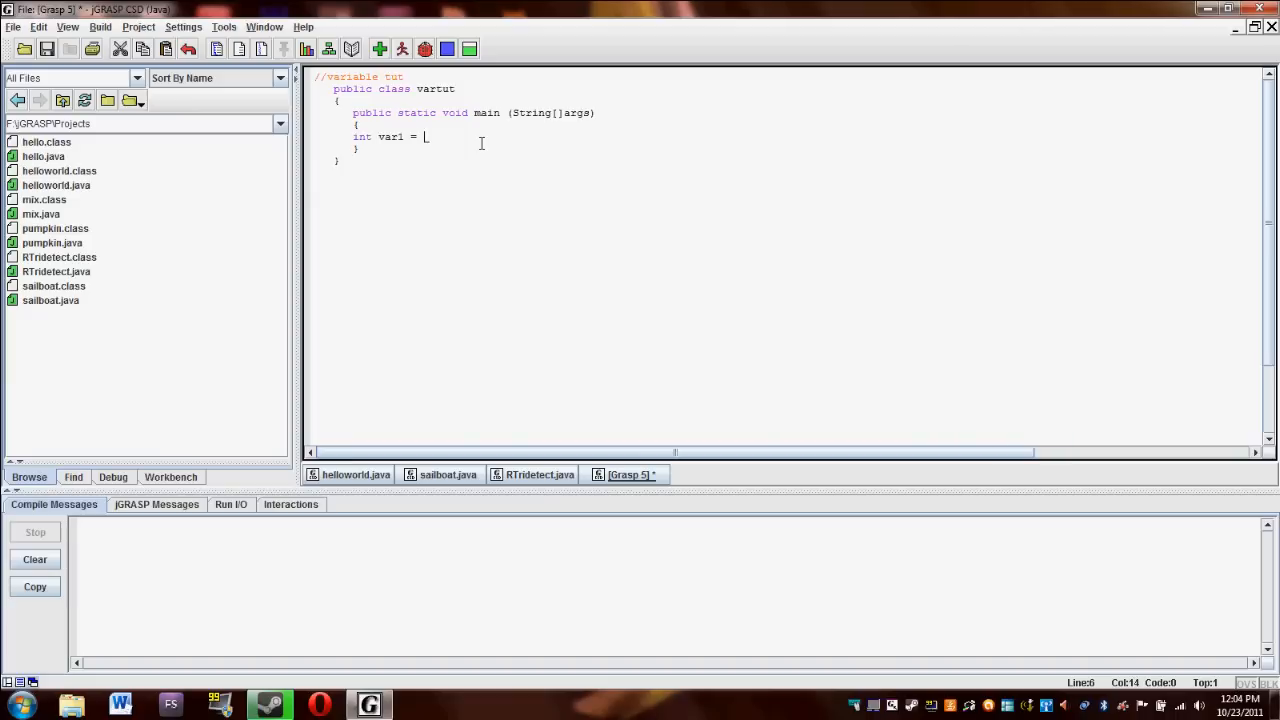
type("1;")
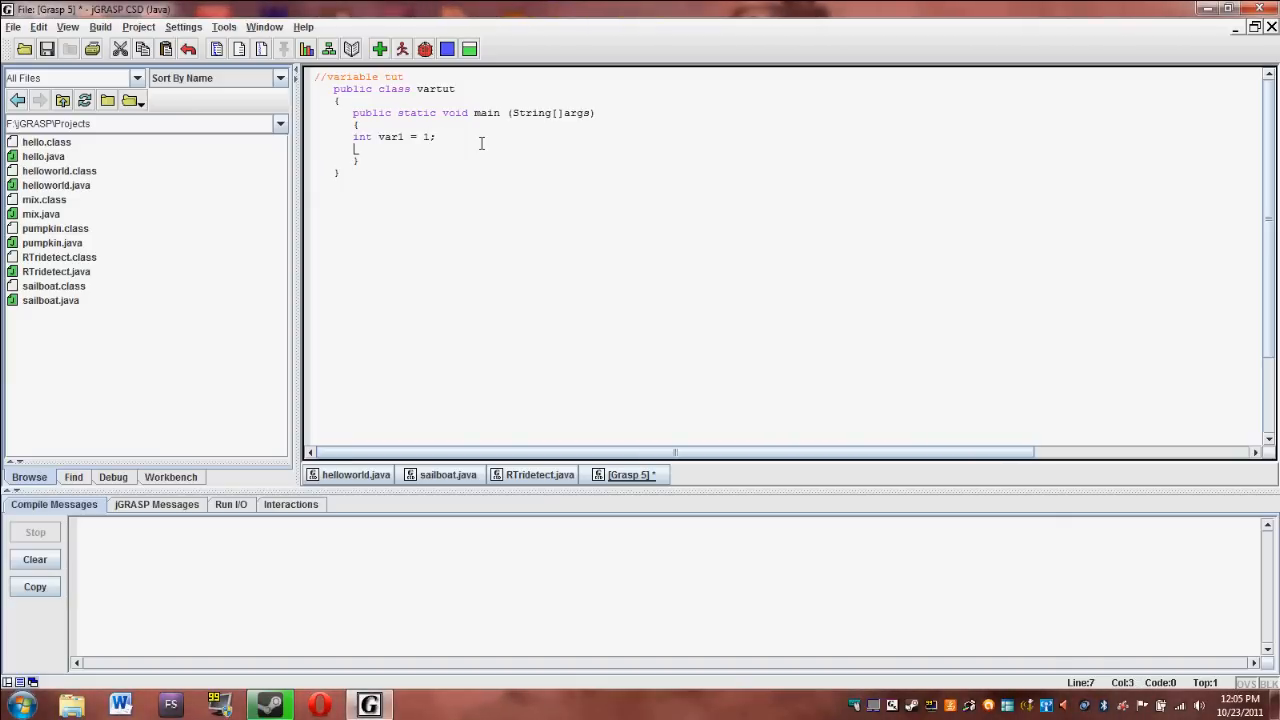
Declare double var = 1.5; on the next line.
type("dou")
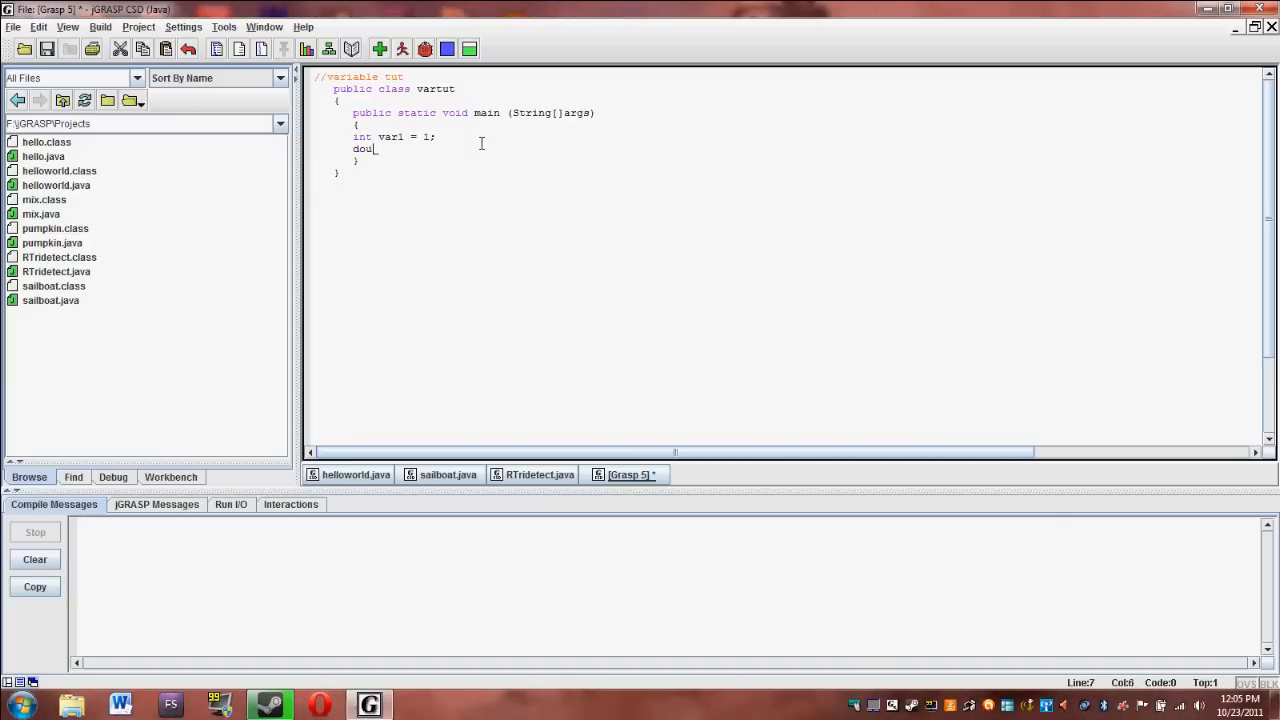
type("ble")
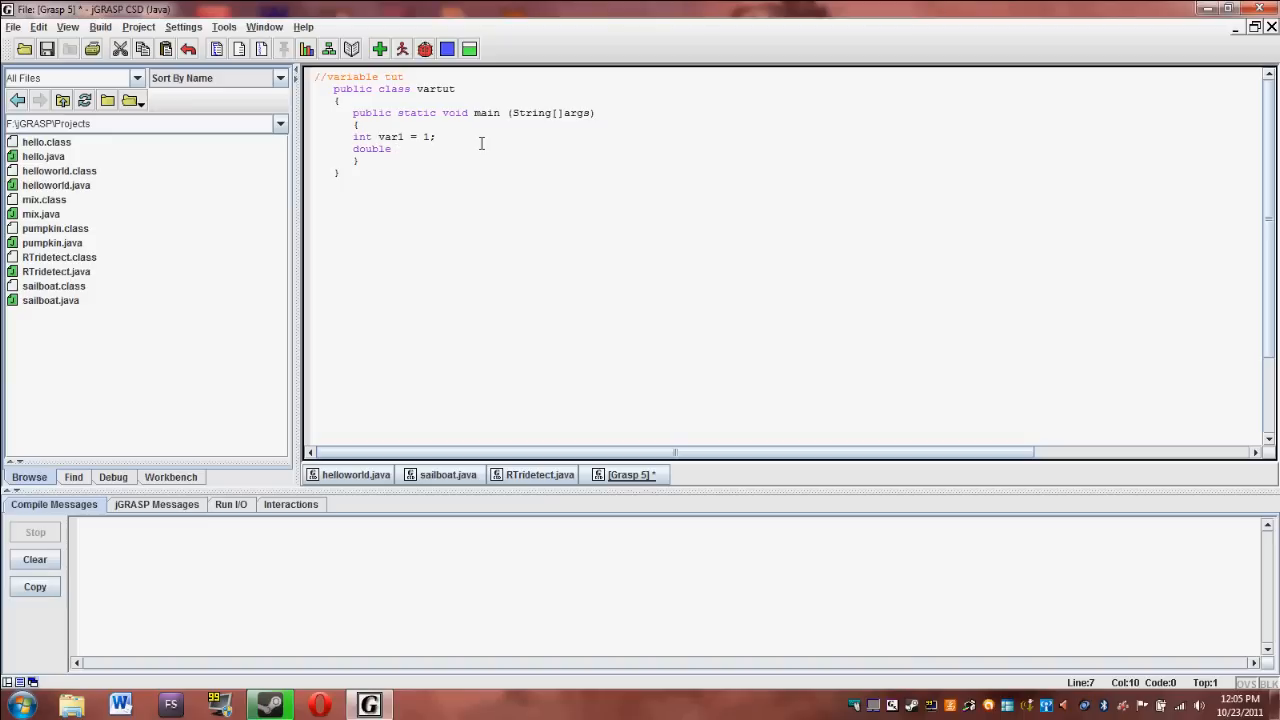
type("var")
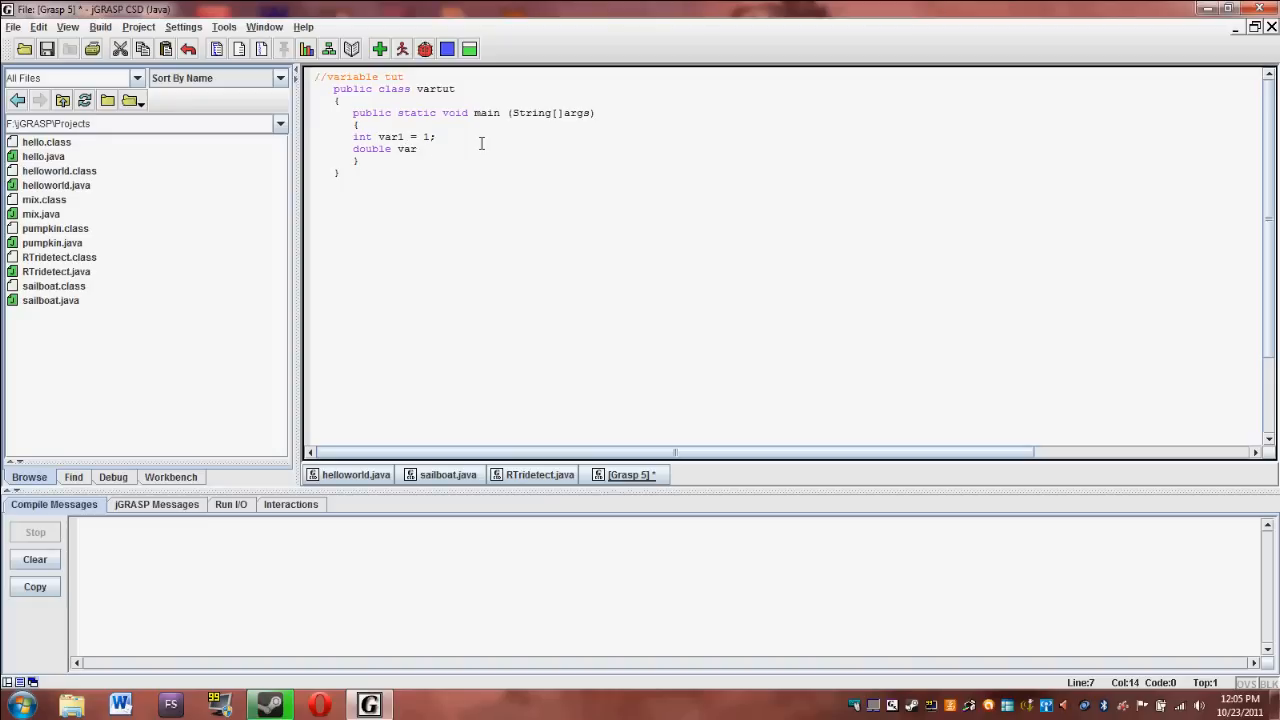
type("= 1.")
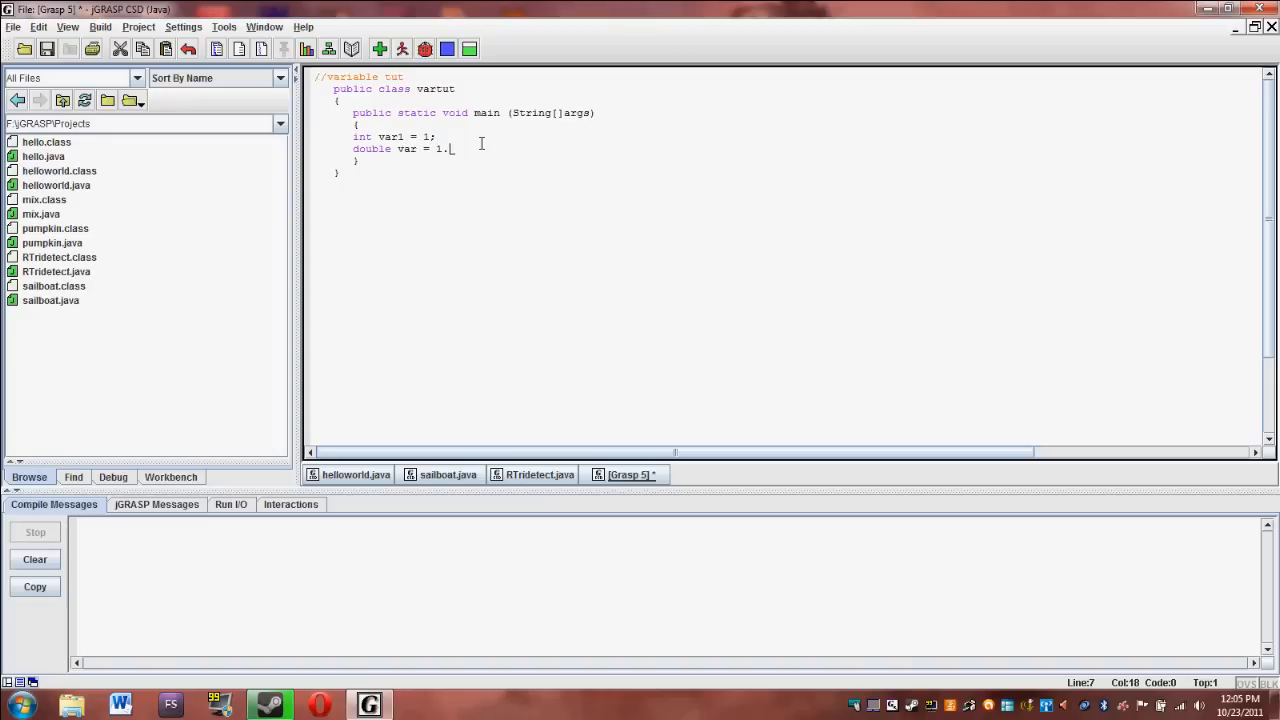
type("5;")
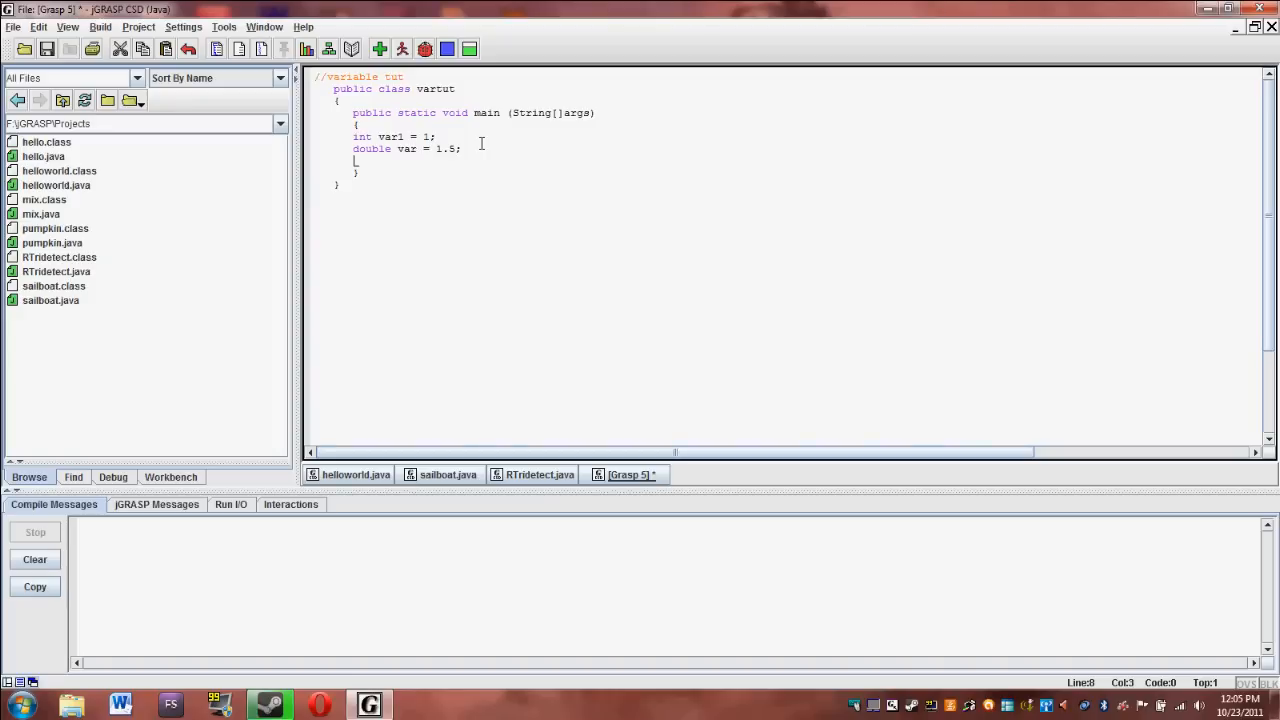
Declare char char1 = 'y', remove stray characters, and begin a String declaration.
type("c")
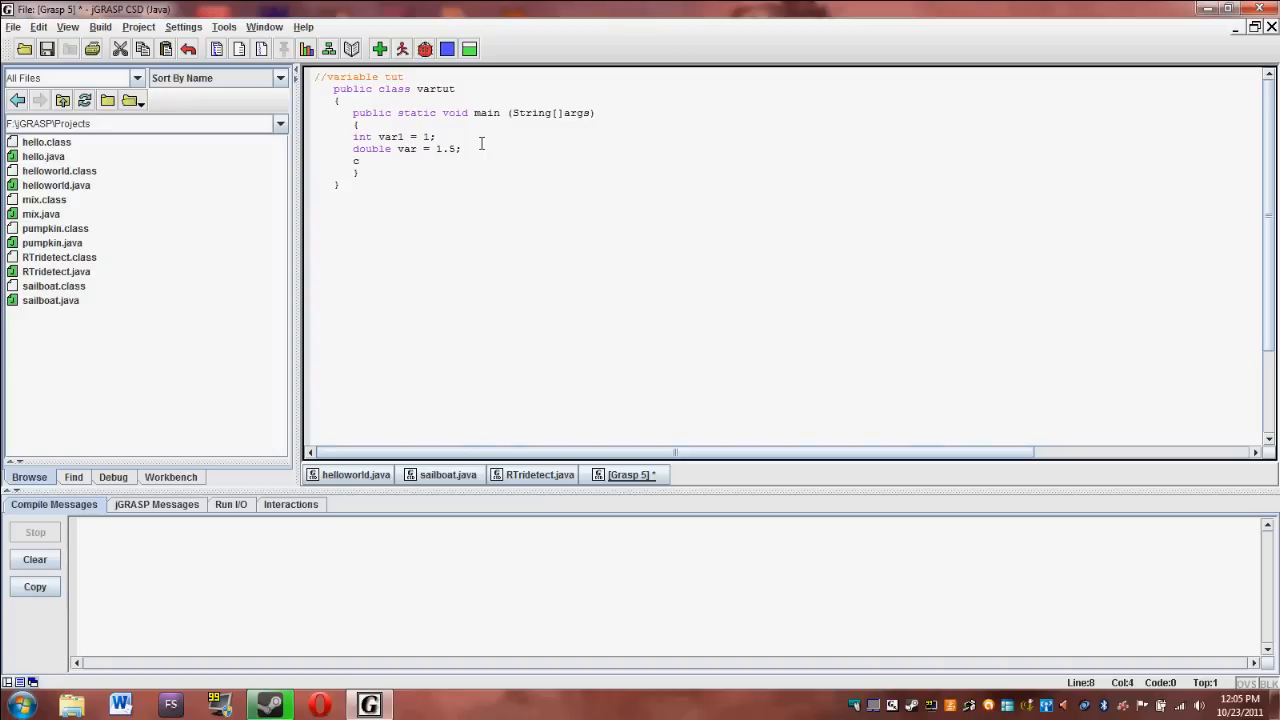
type("gar")
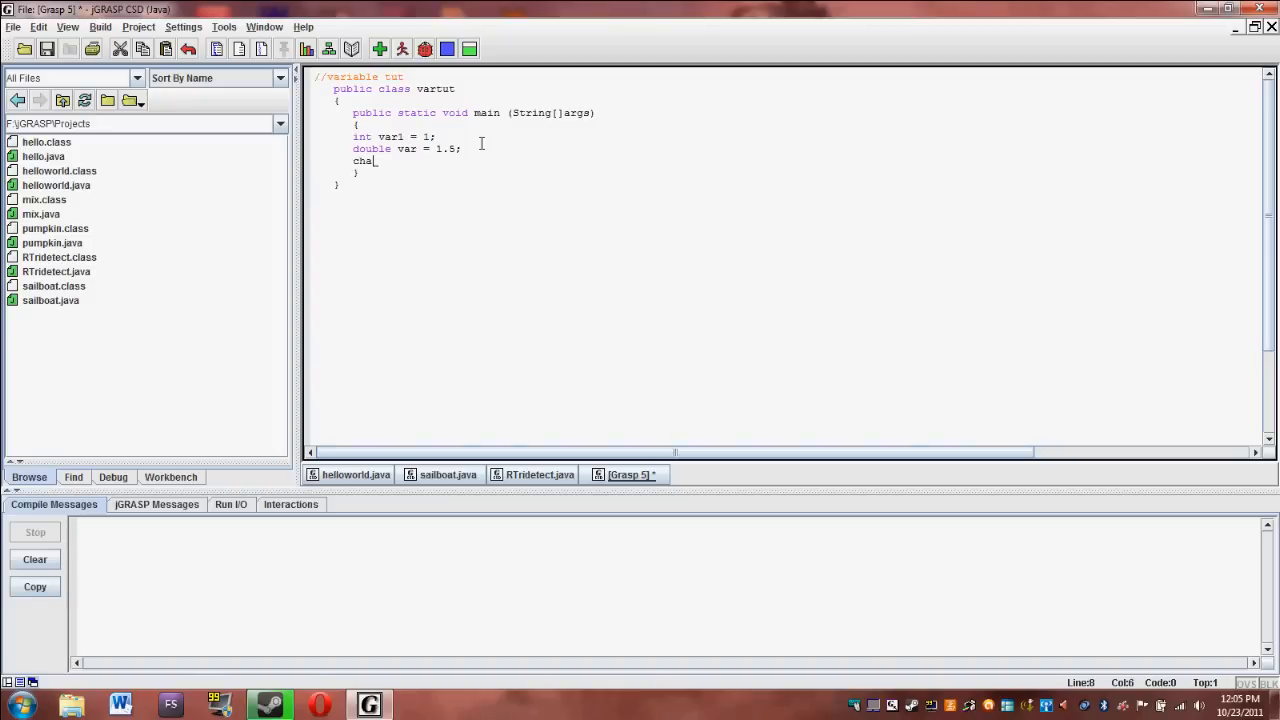
type("r")
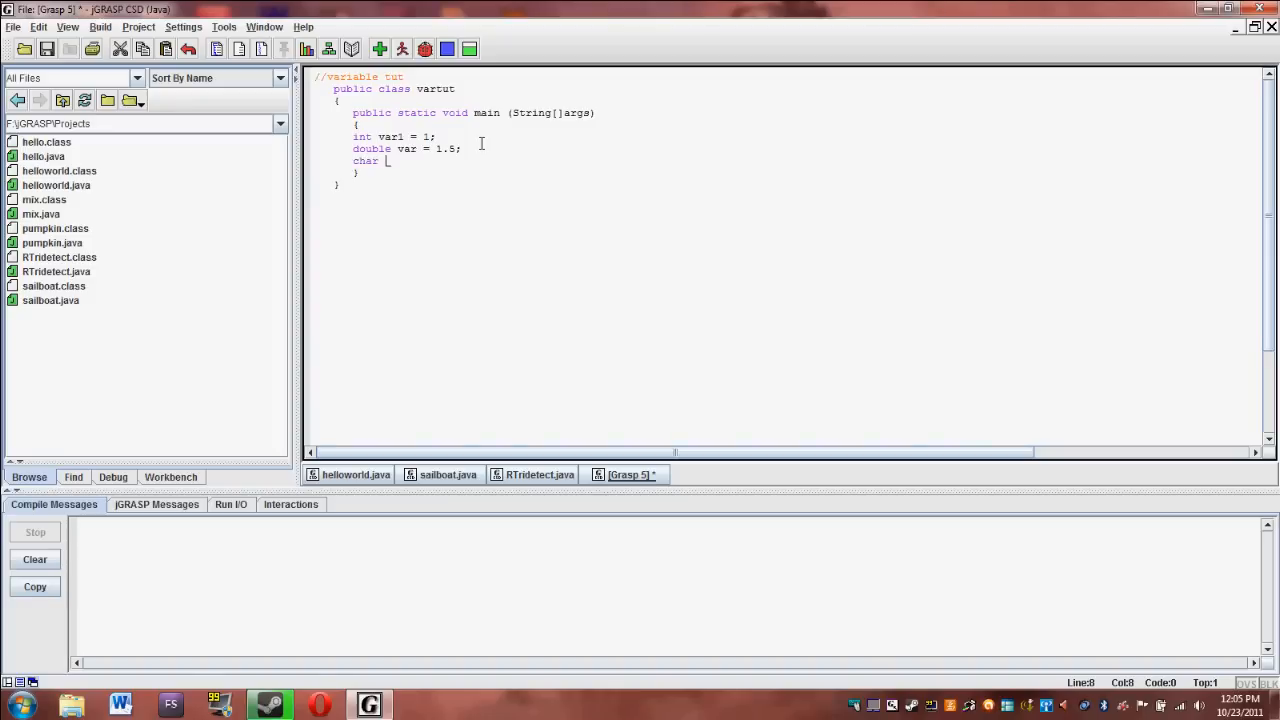
type("char")
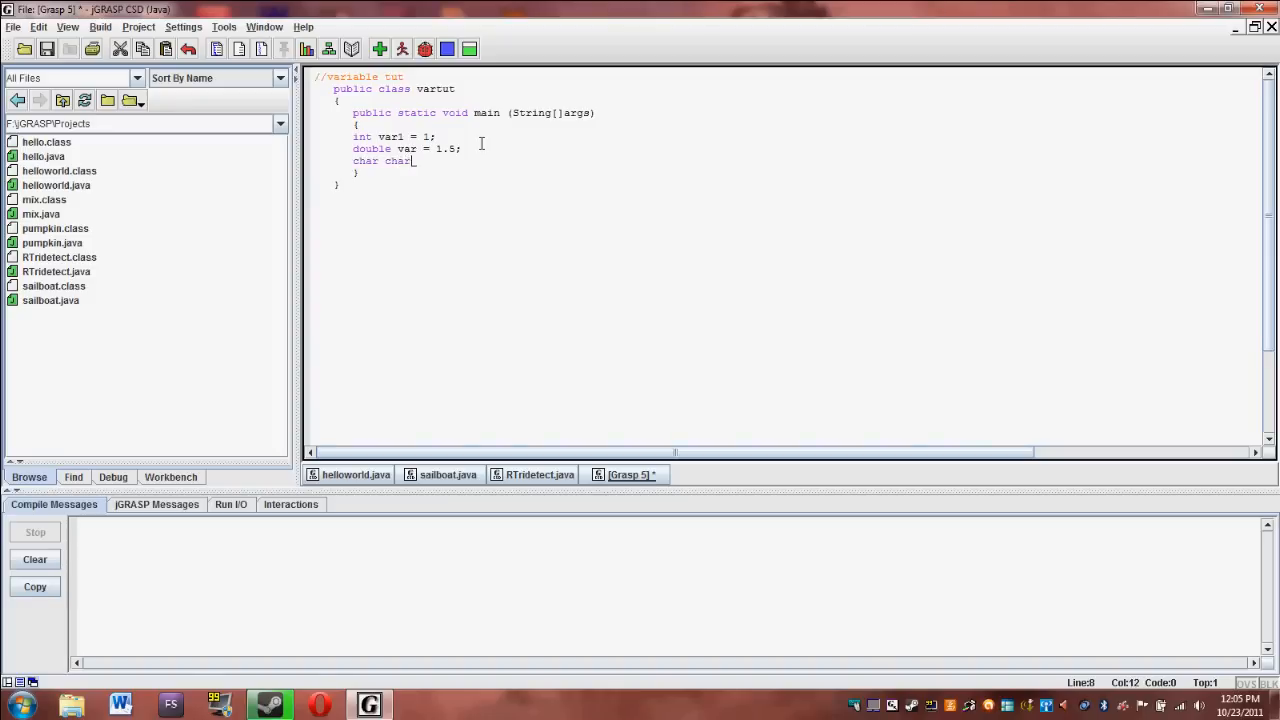
type("1 =")
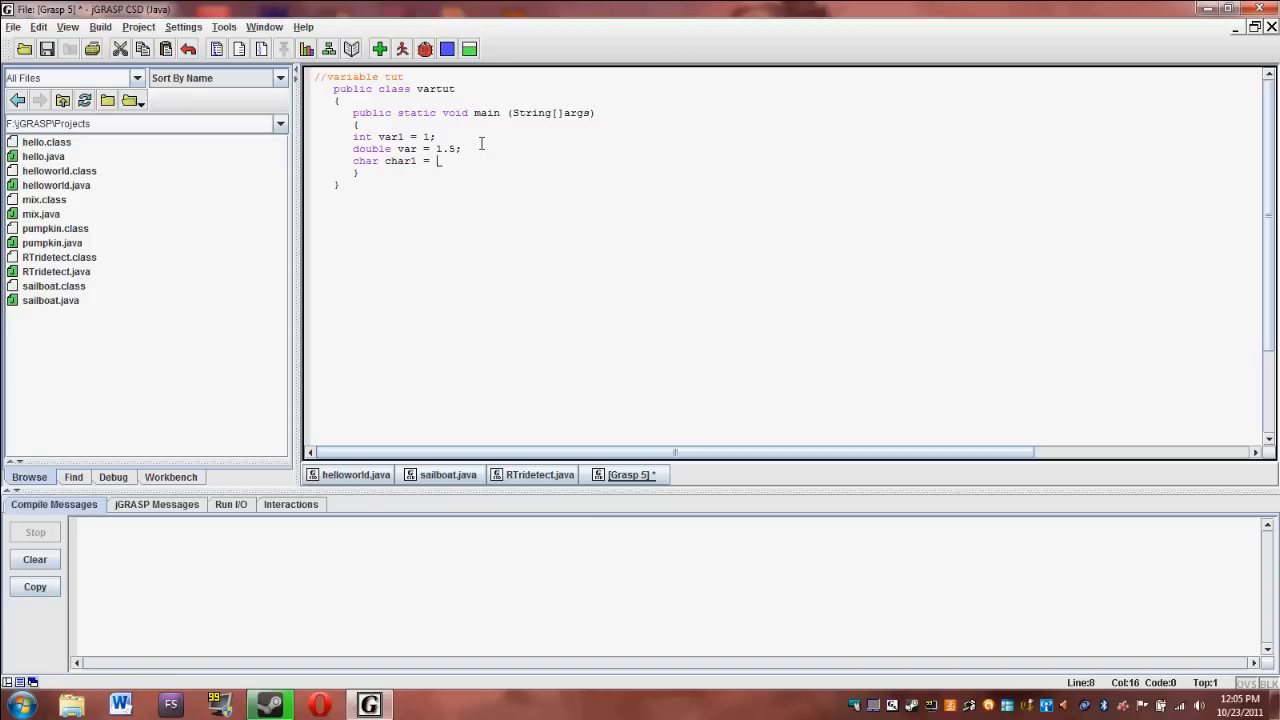
type("'")
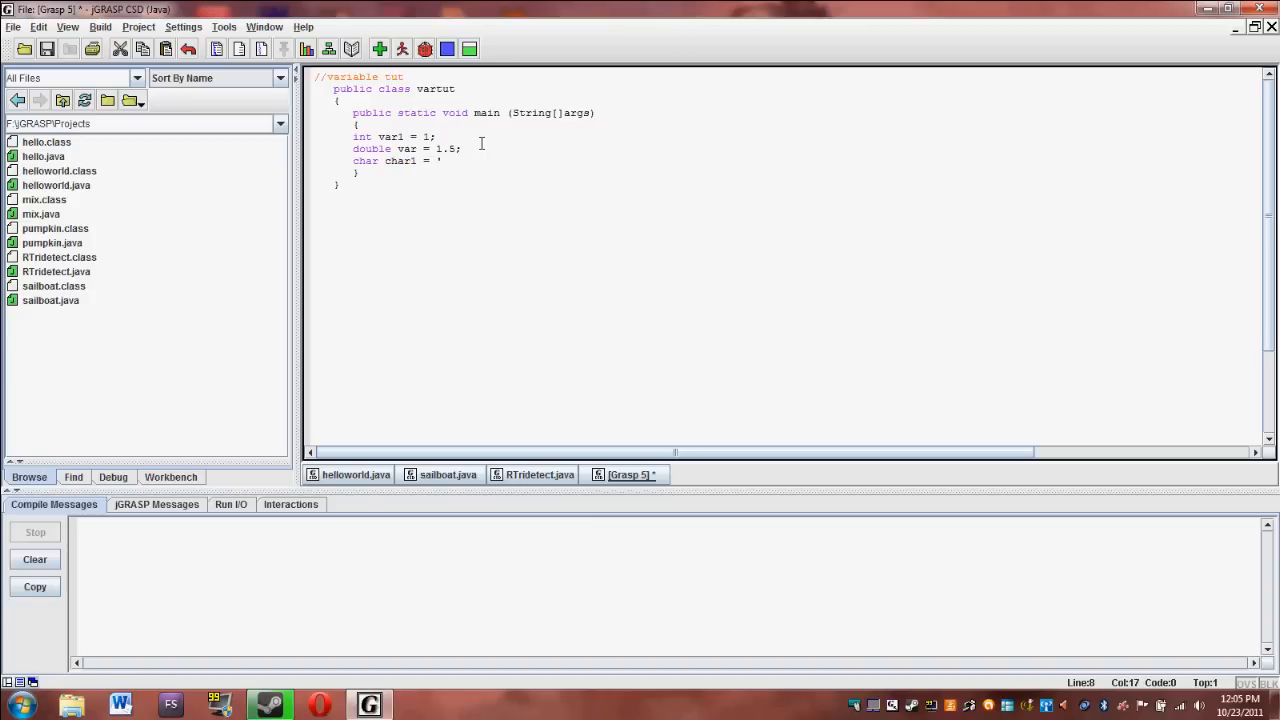
type("y';")
type("\"")
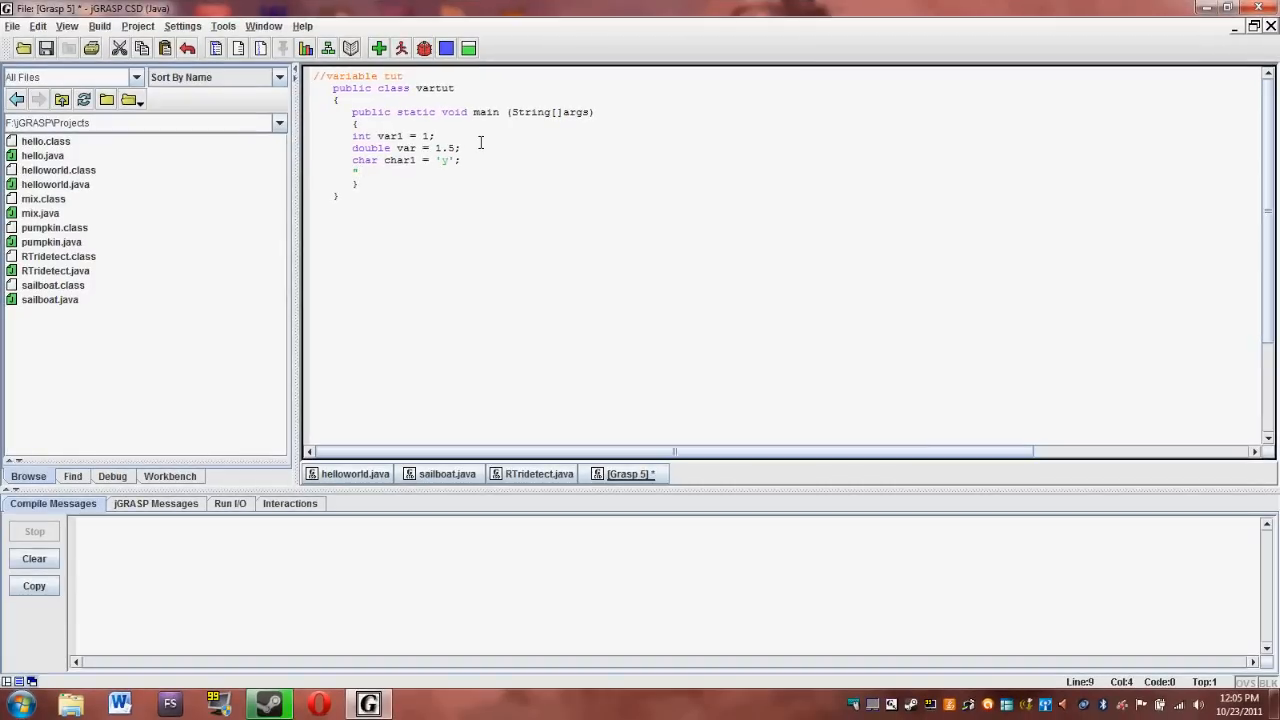
type("g")
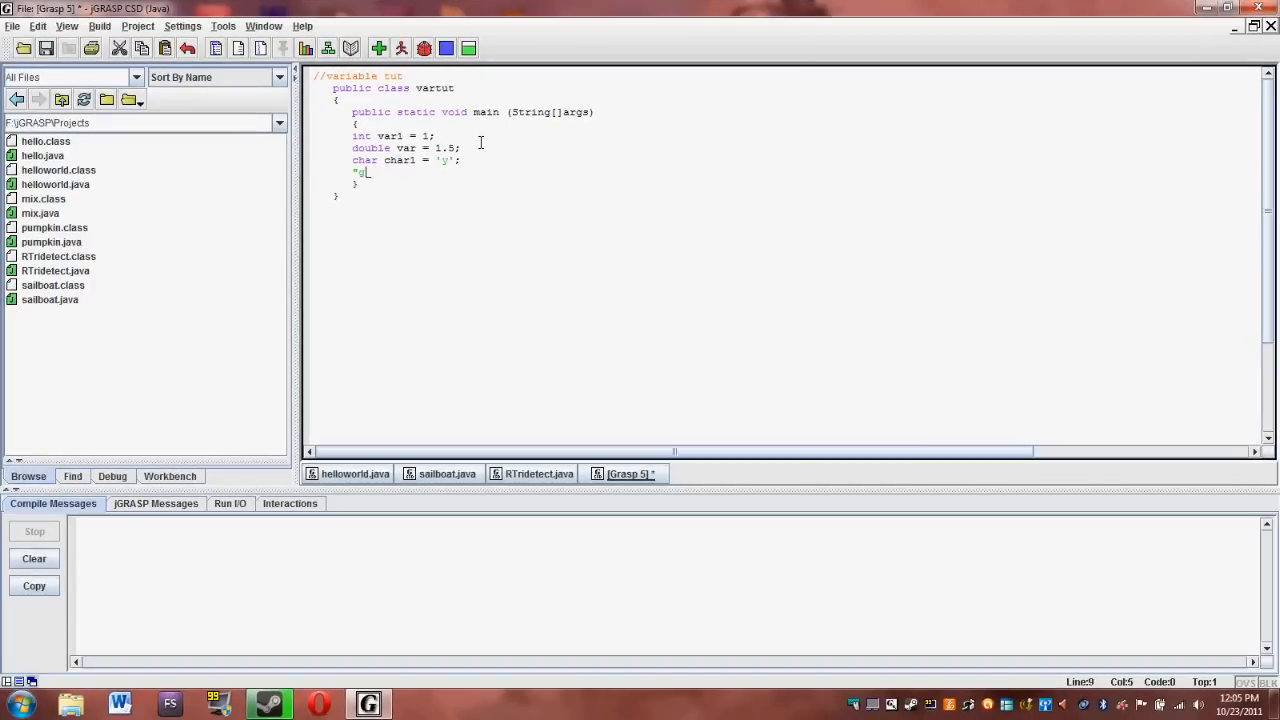
type("gfhcfhgfghjf")
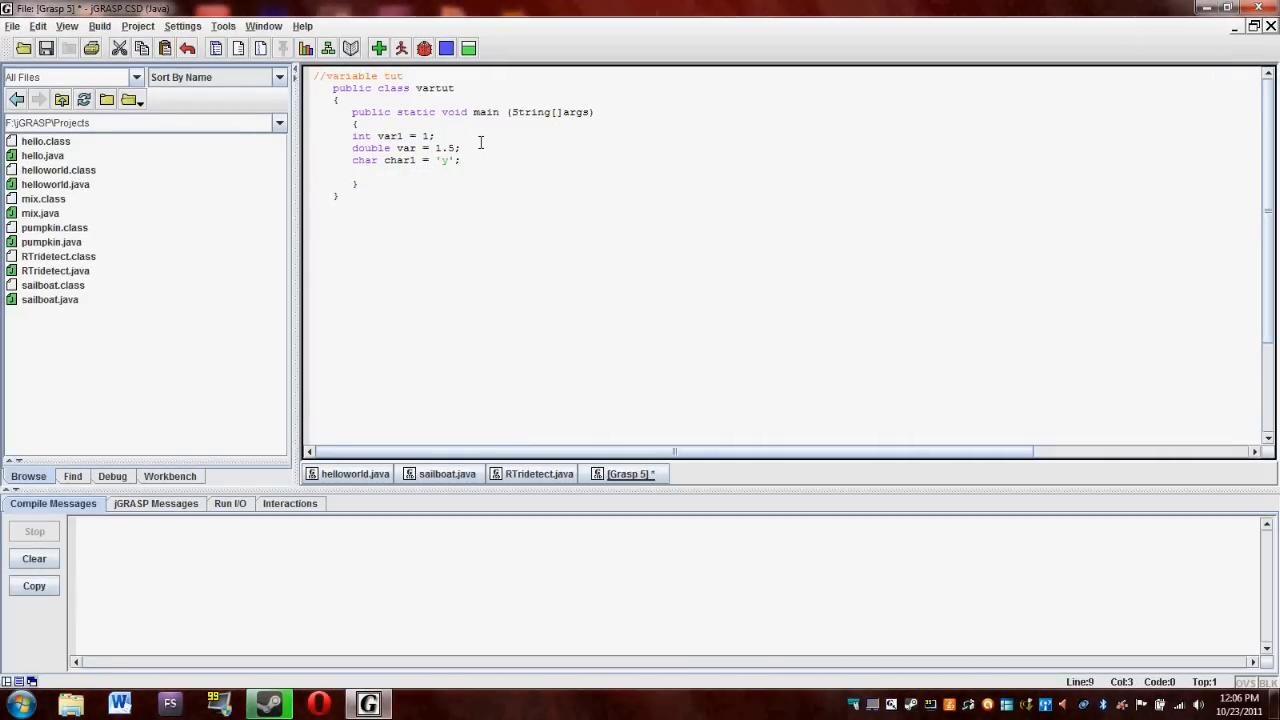
type("String")
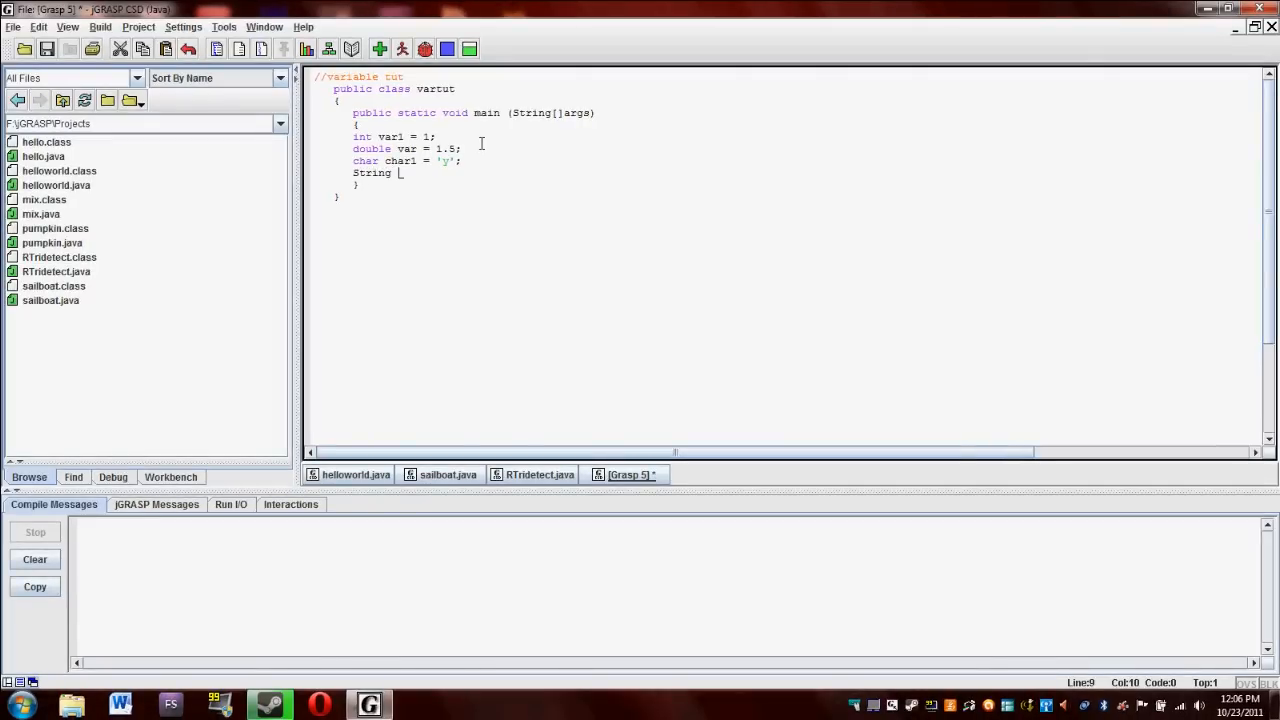
Declare String sent1 = "gcvgjhfmgjgjhghc".
type("sen")
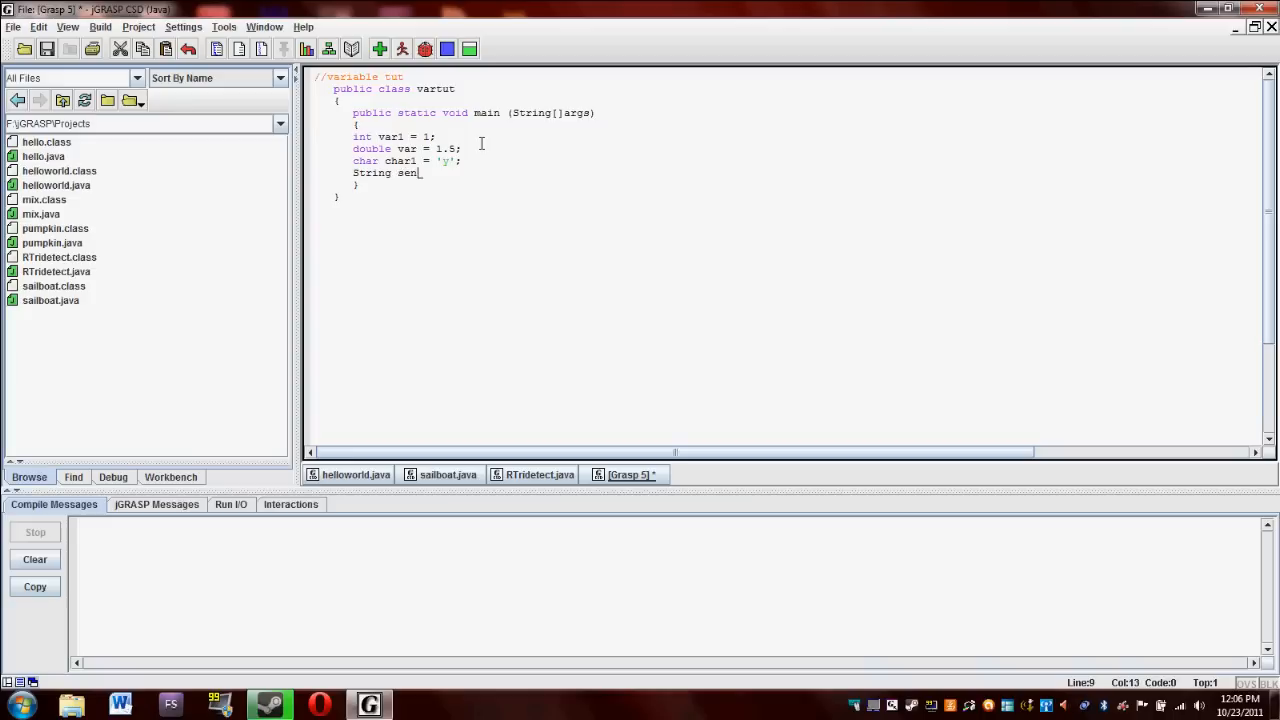
type("t1")
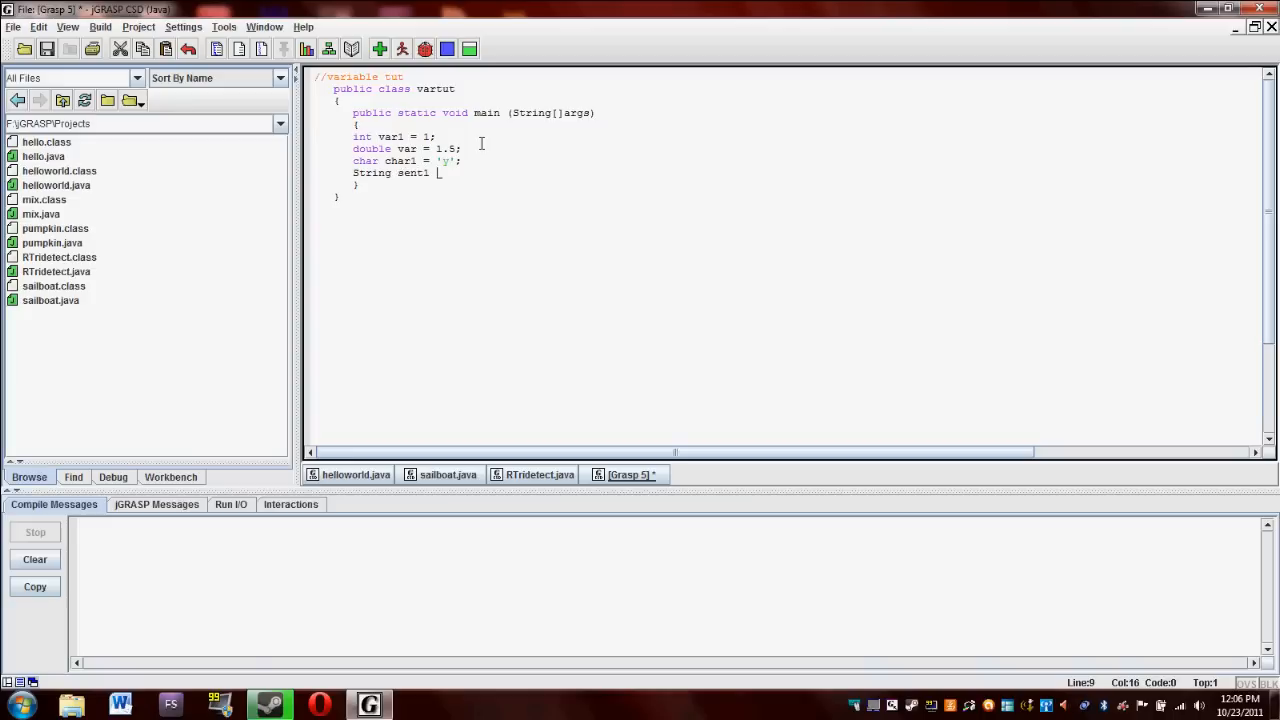
type("= \"")
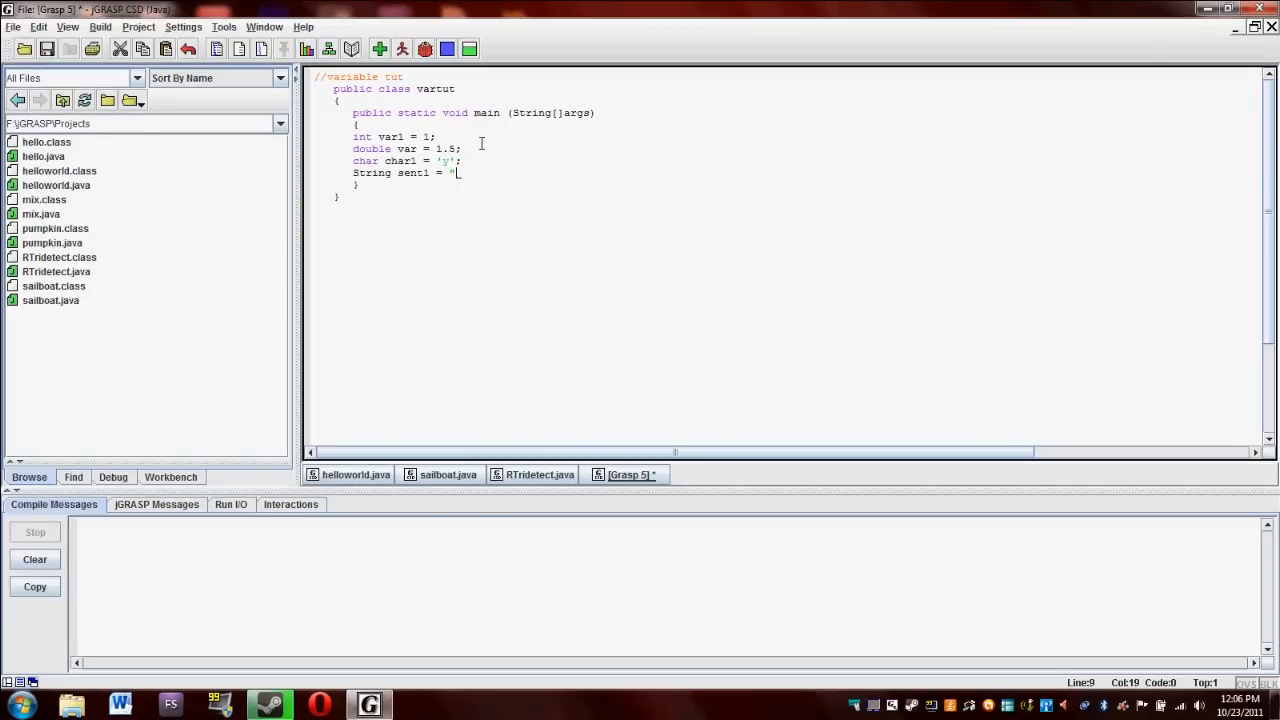
type("gcvgjhfmgjgjhghc\";")
type("System.out.println();")
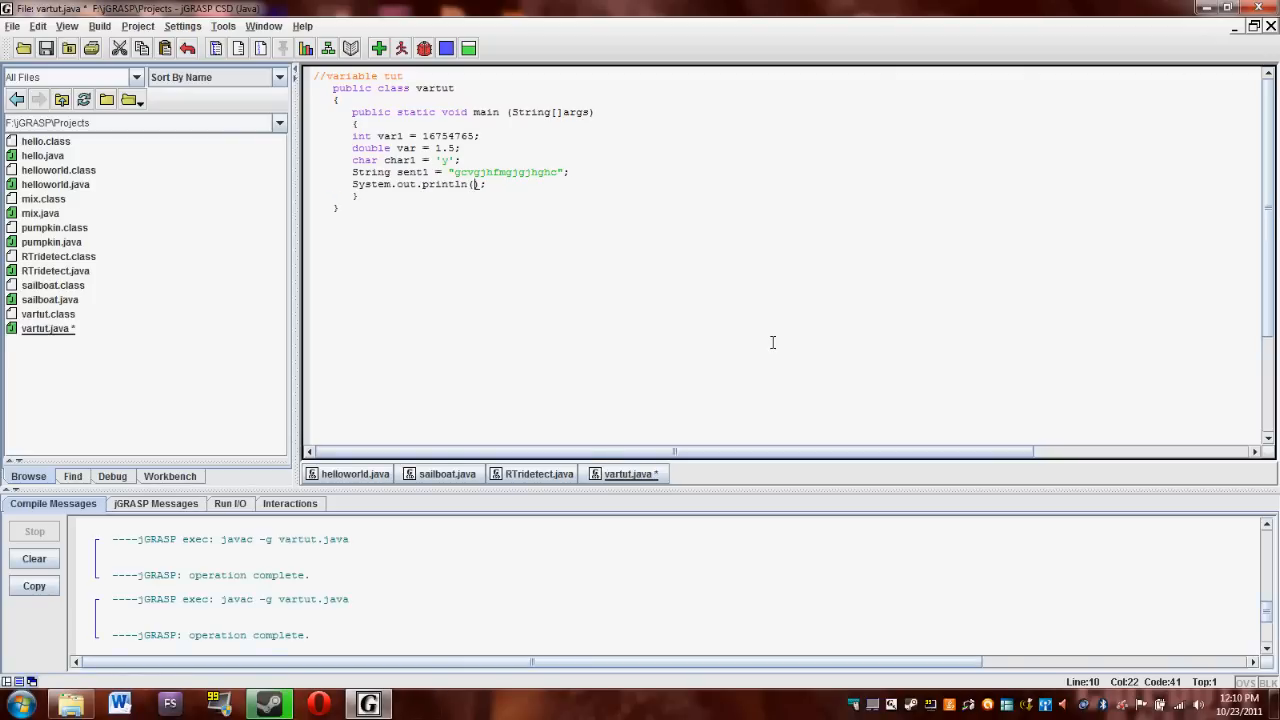
mouse_move(810, 327)
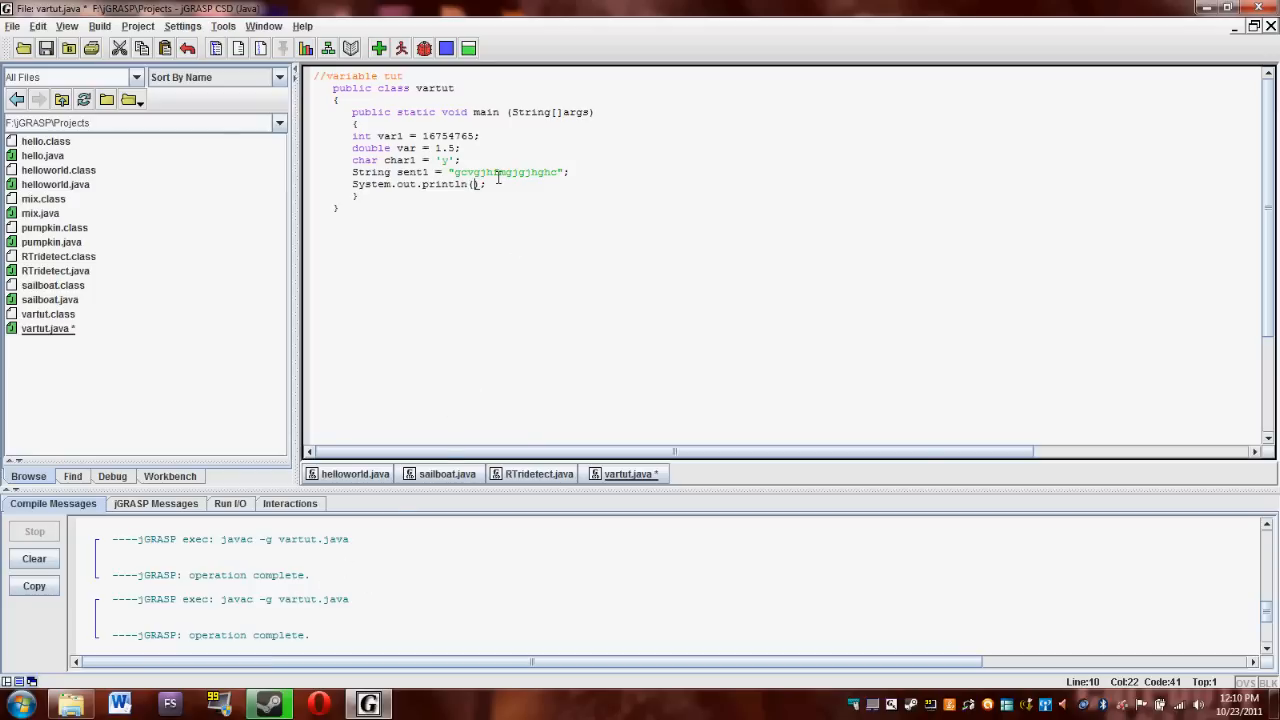
Print var, compile and run vartut to show 1.5, then clear the argument.
type("var1")
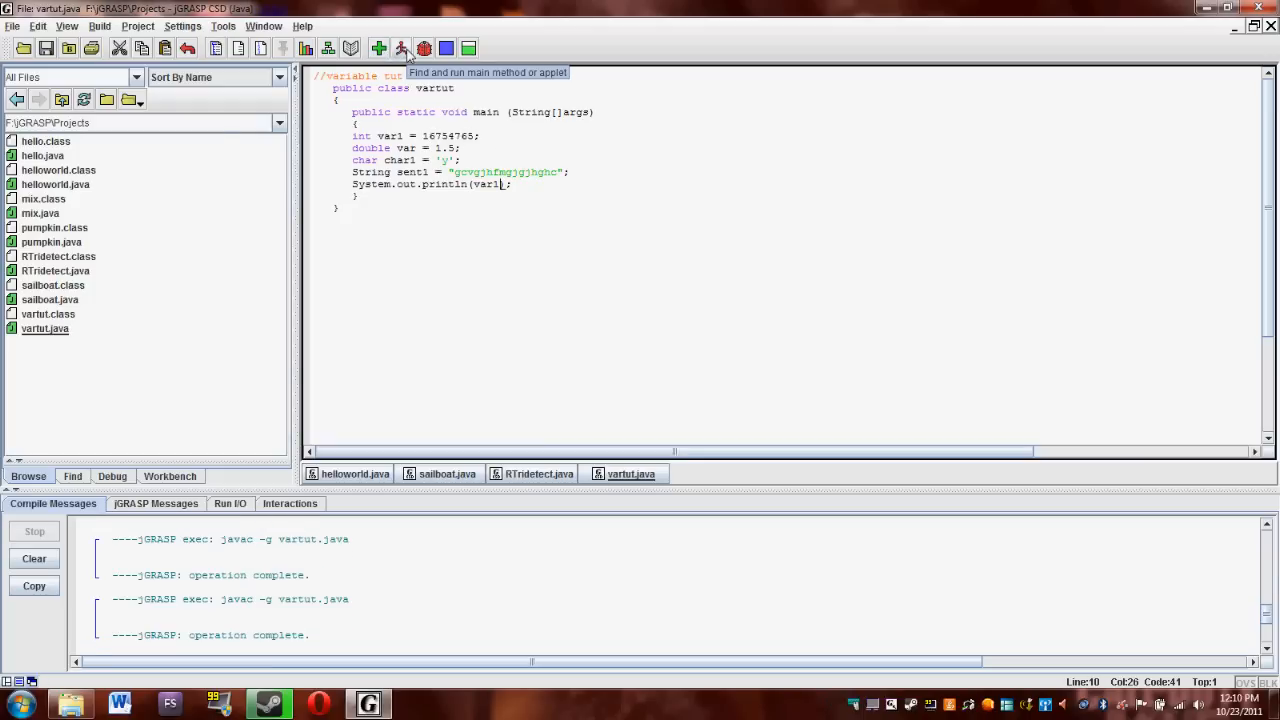
left_click(401, 48)
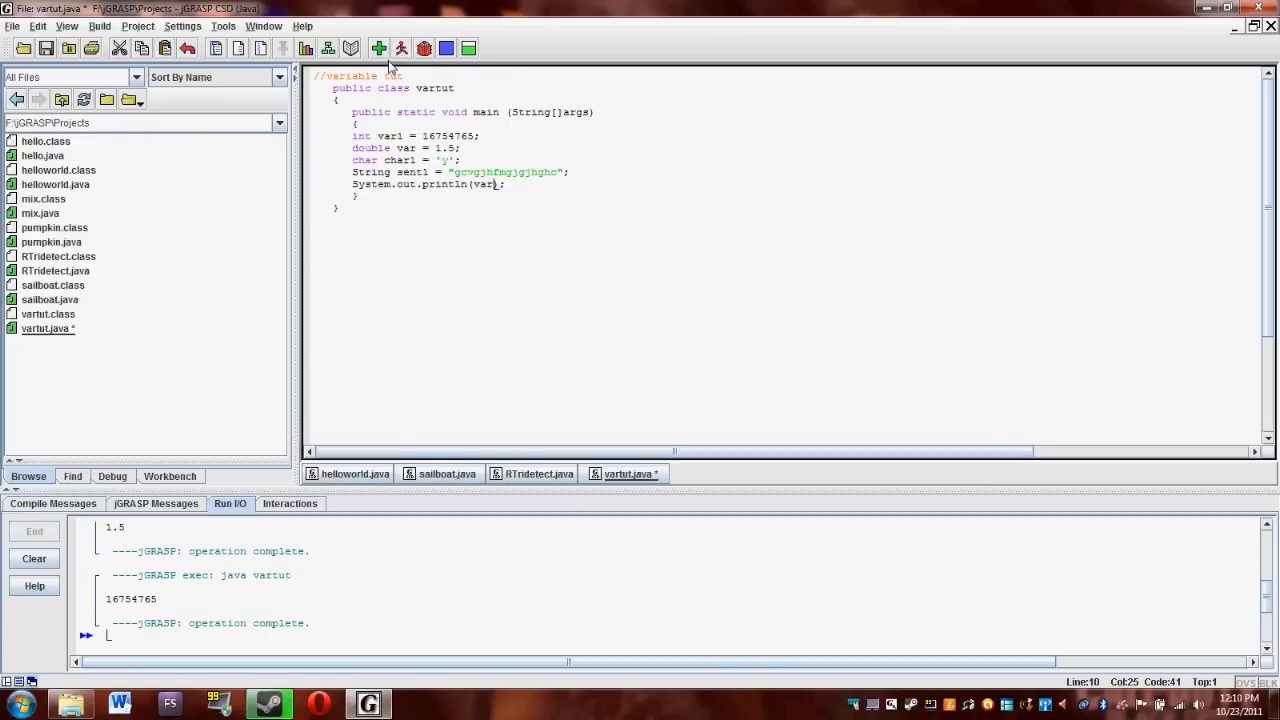
left_click(401, 48)
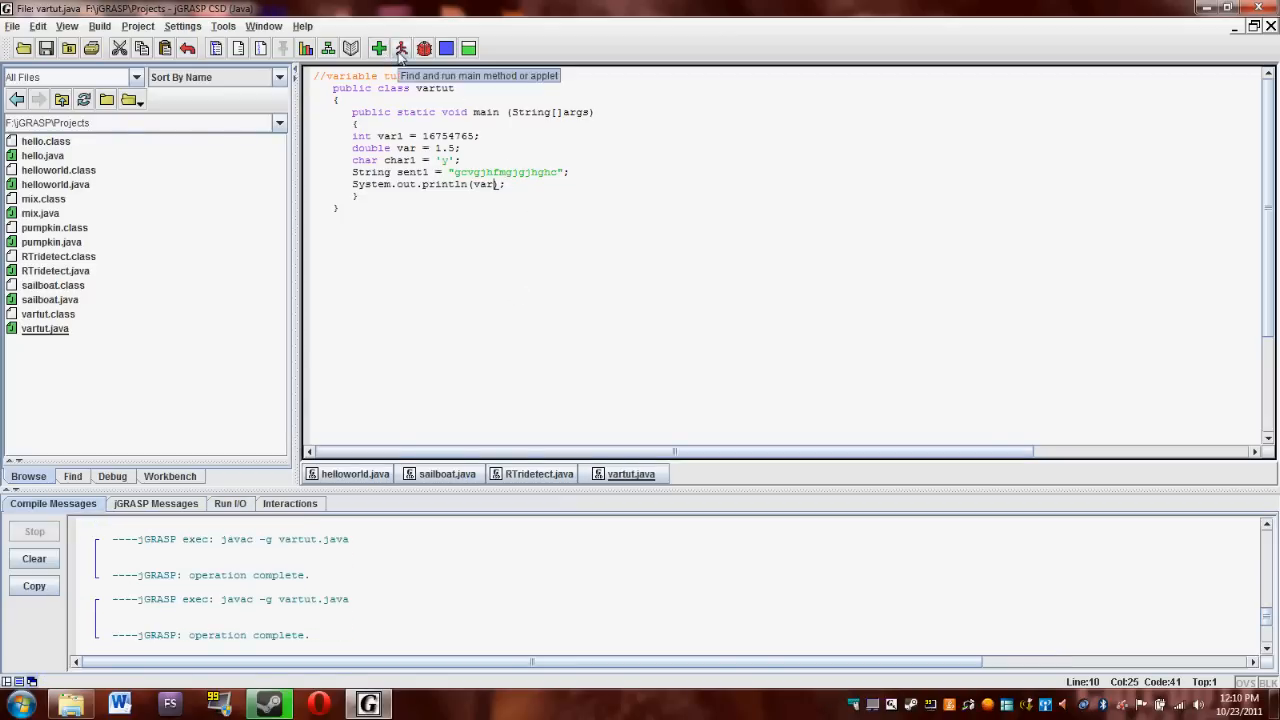
left_click(378, 48)
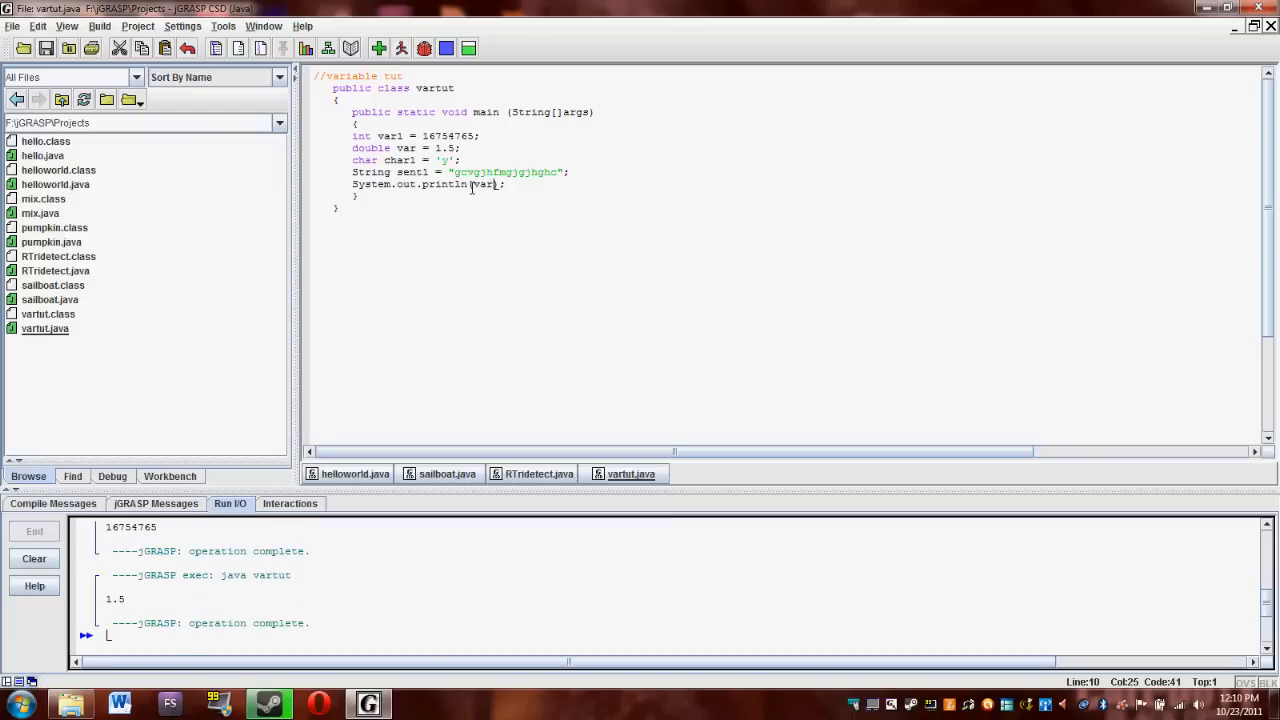
key("BackSpace")
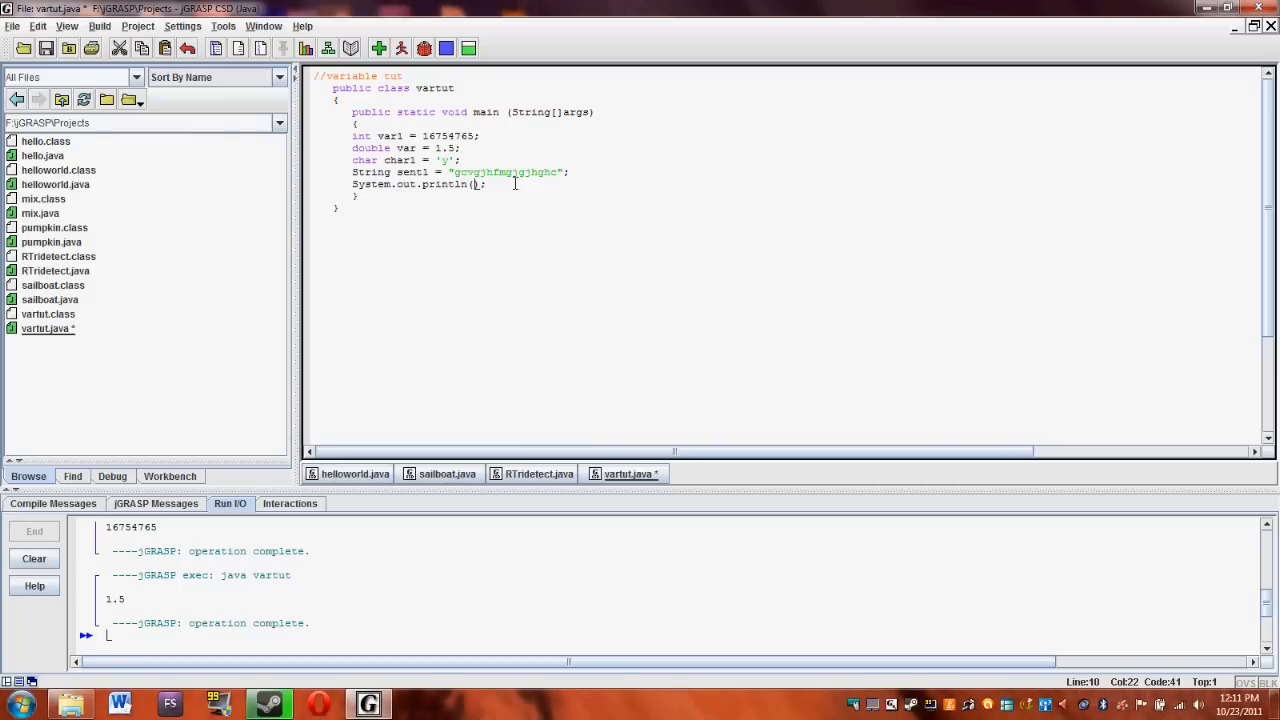
Print var1 + var (1.67547665E7), then rerun with var1 = 1765 for 1766.5.
type("var")
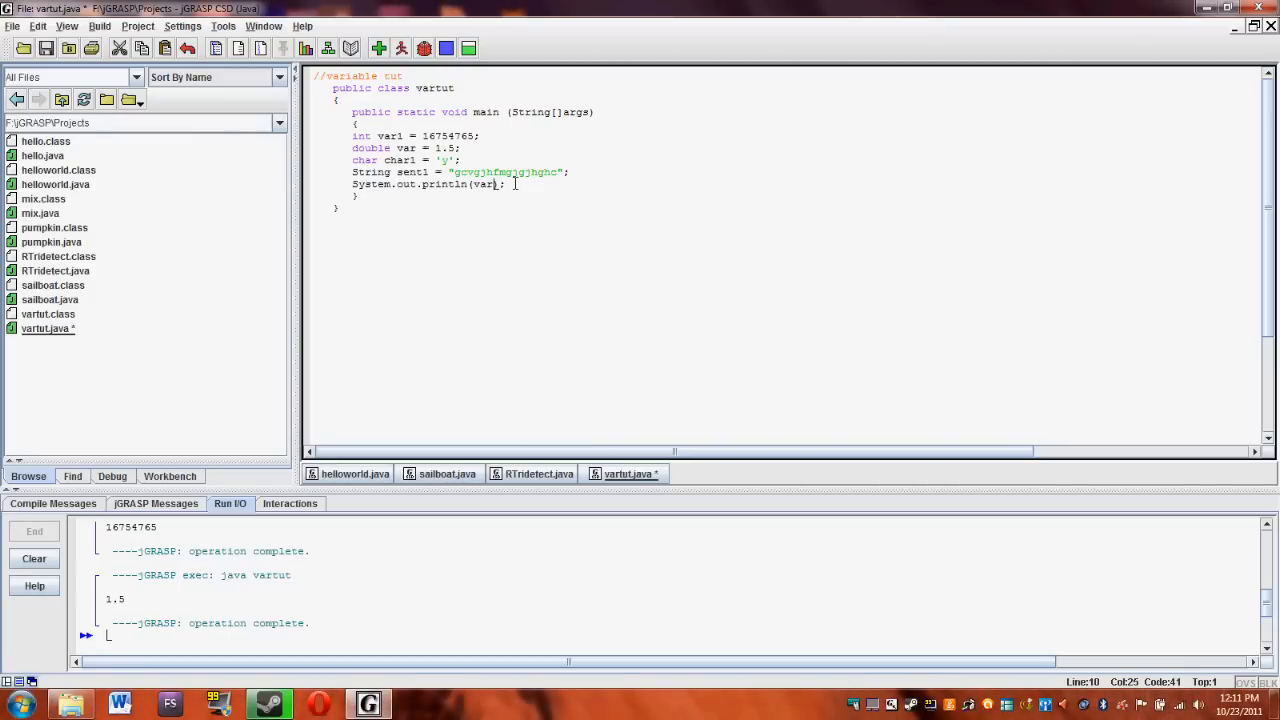
type("1")
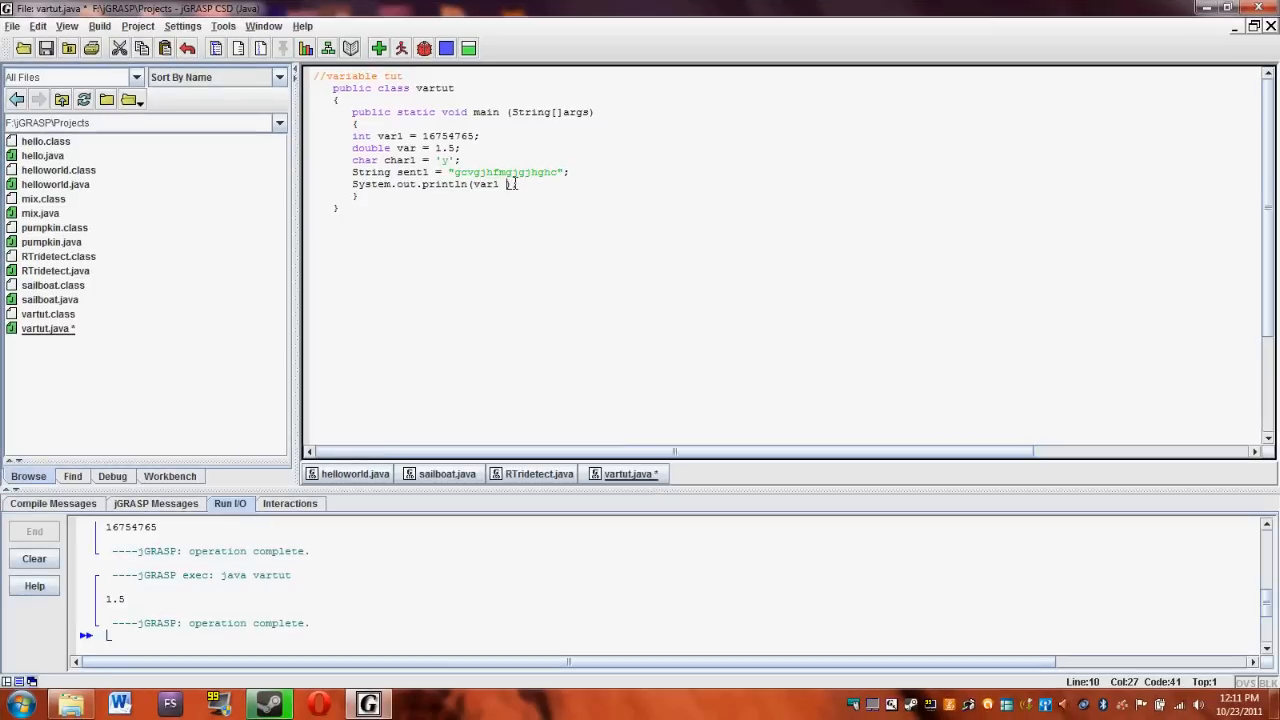
type("+ var")
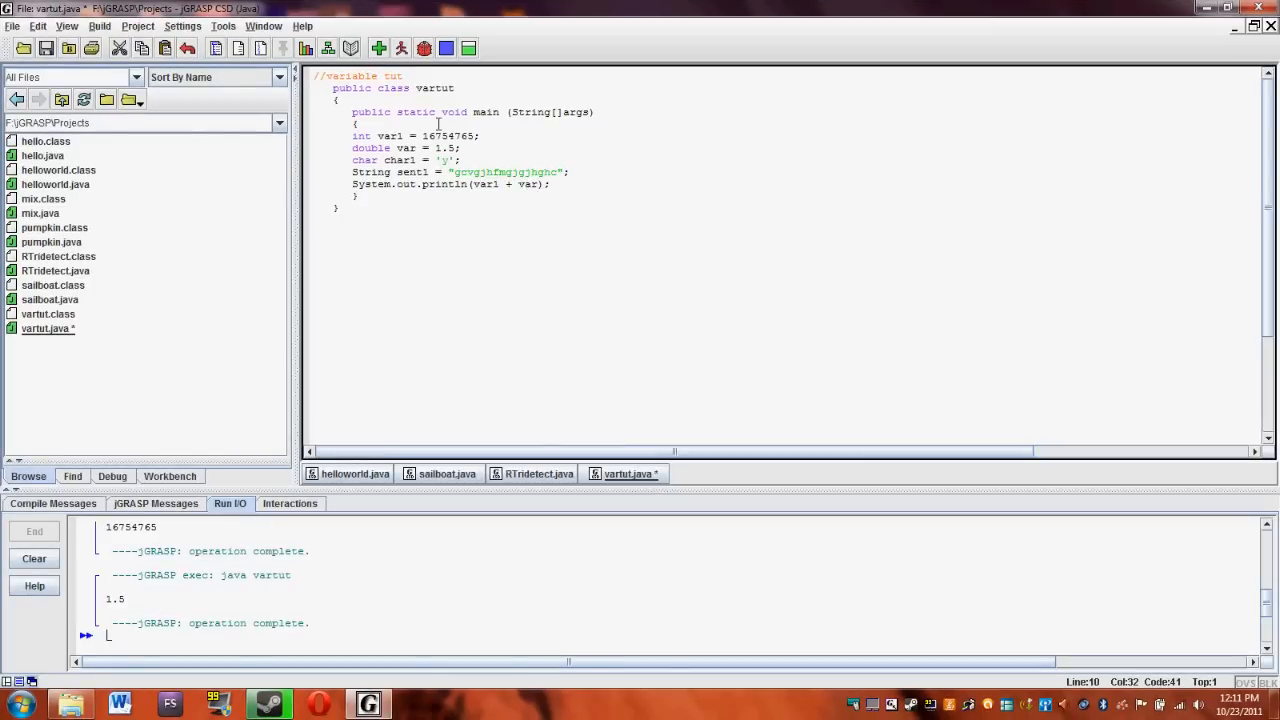
left_click(378, 48)
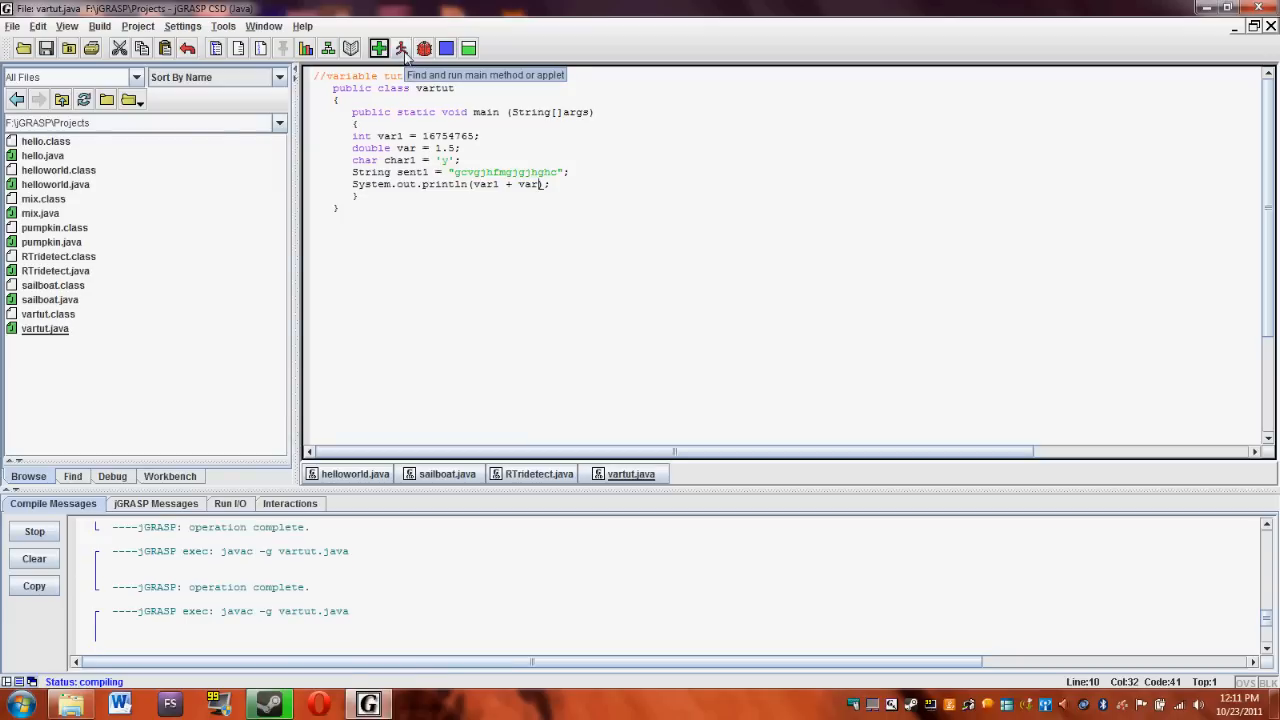
left_click(378, 48)
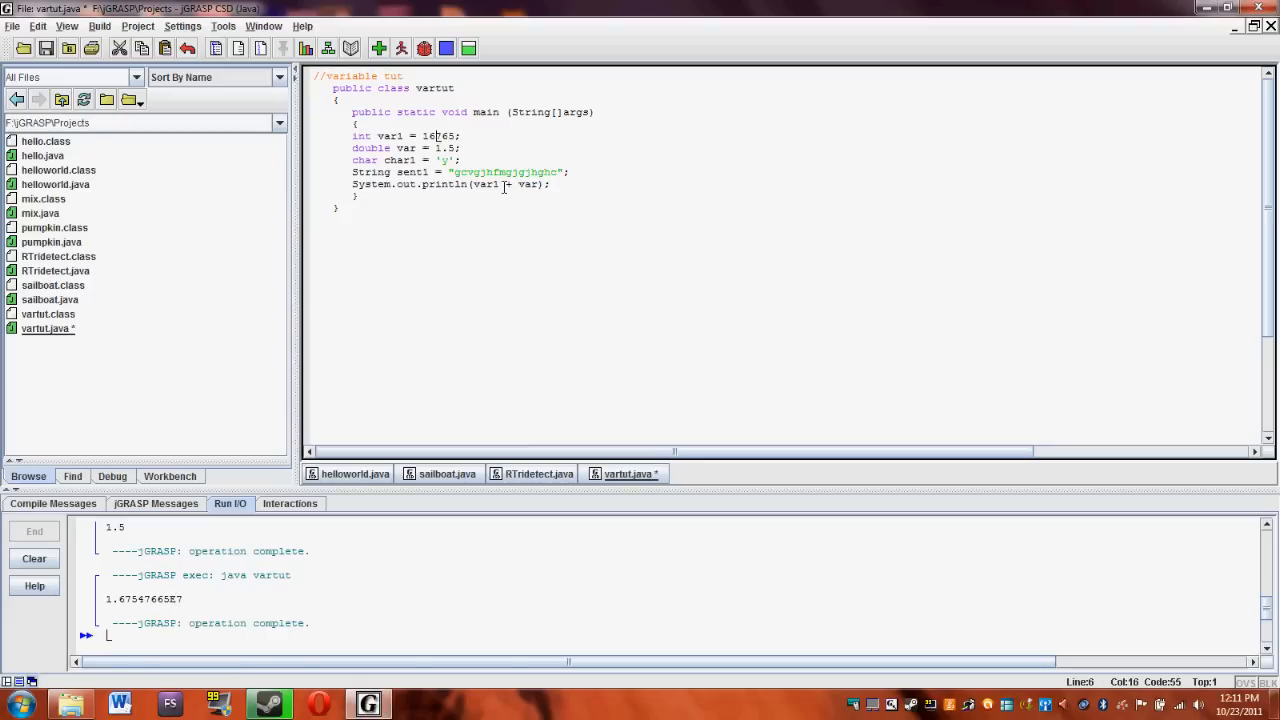
left_click(378, 48)
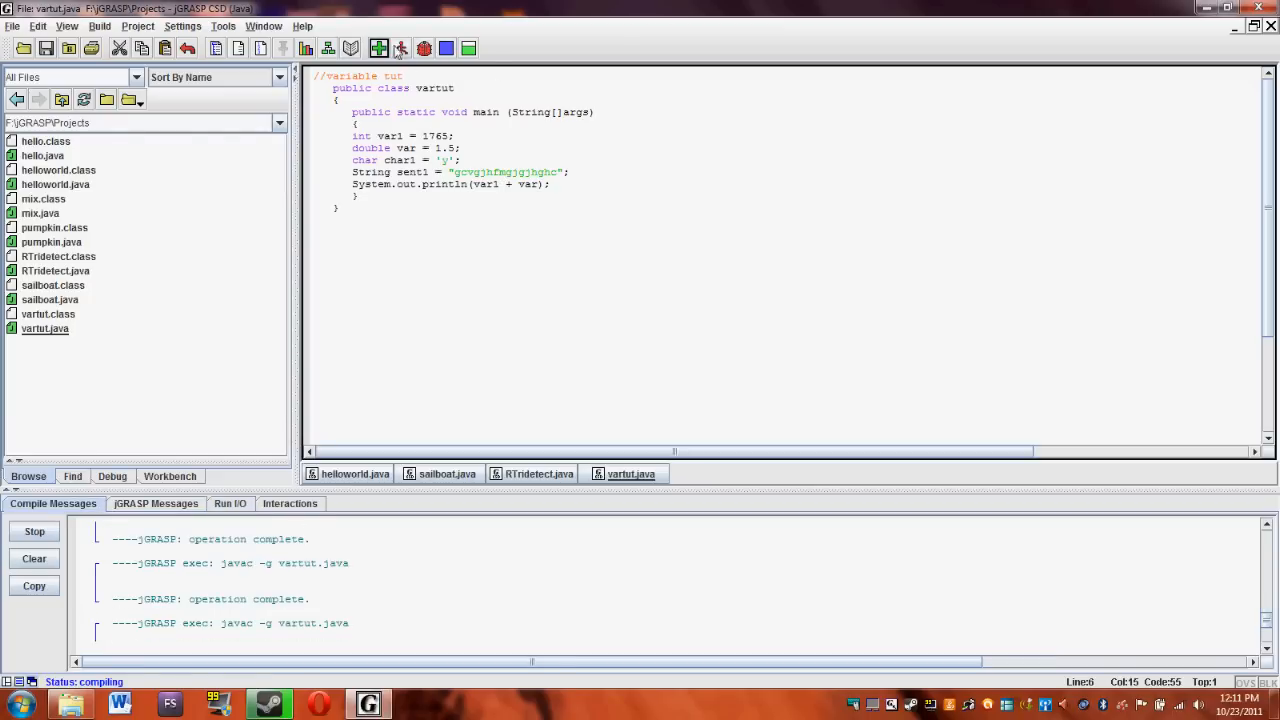
mouse_move(378, 48)
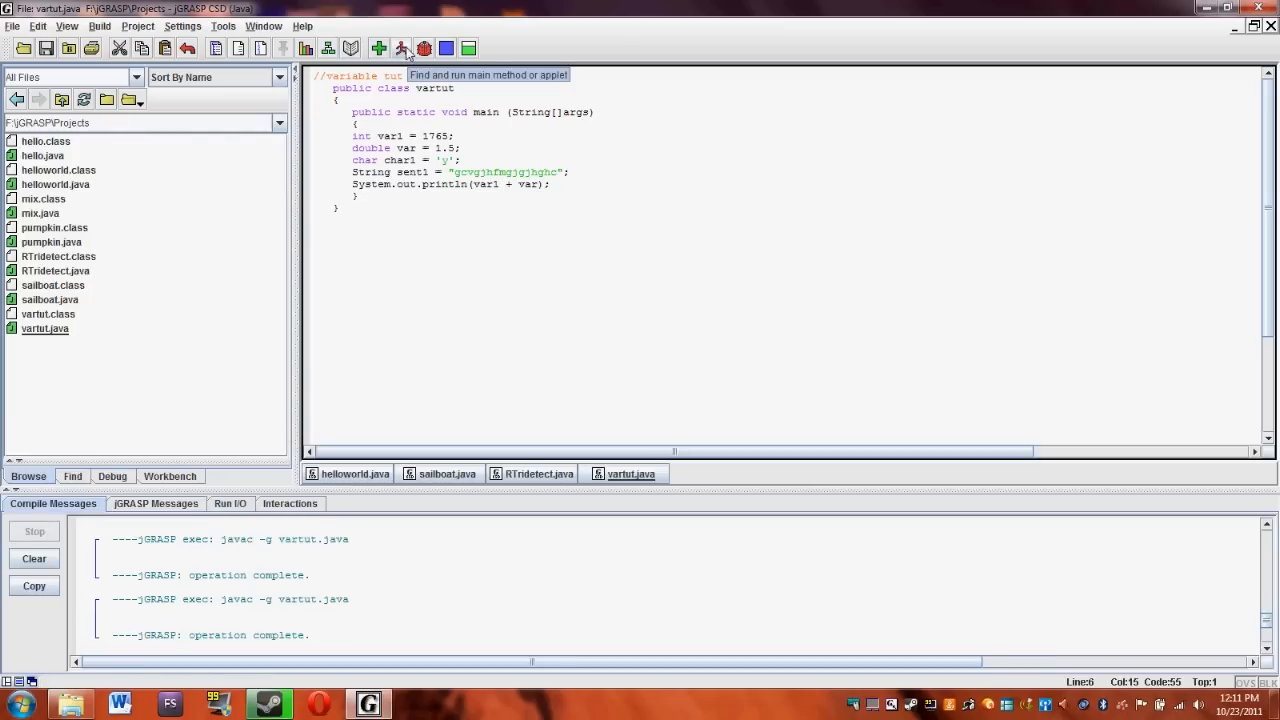
left_click(401, 48)
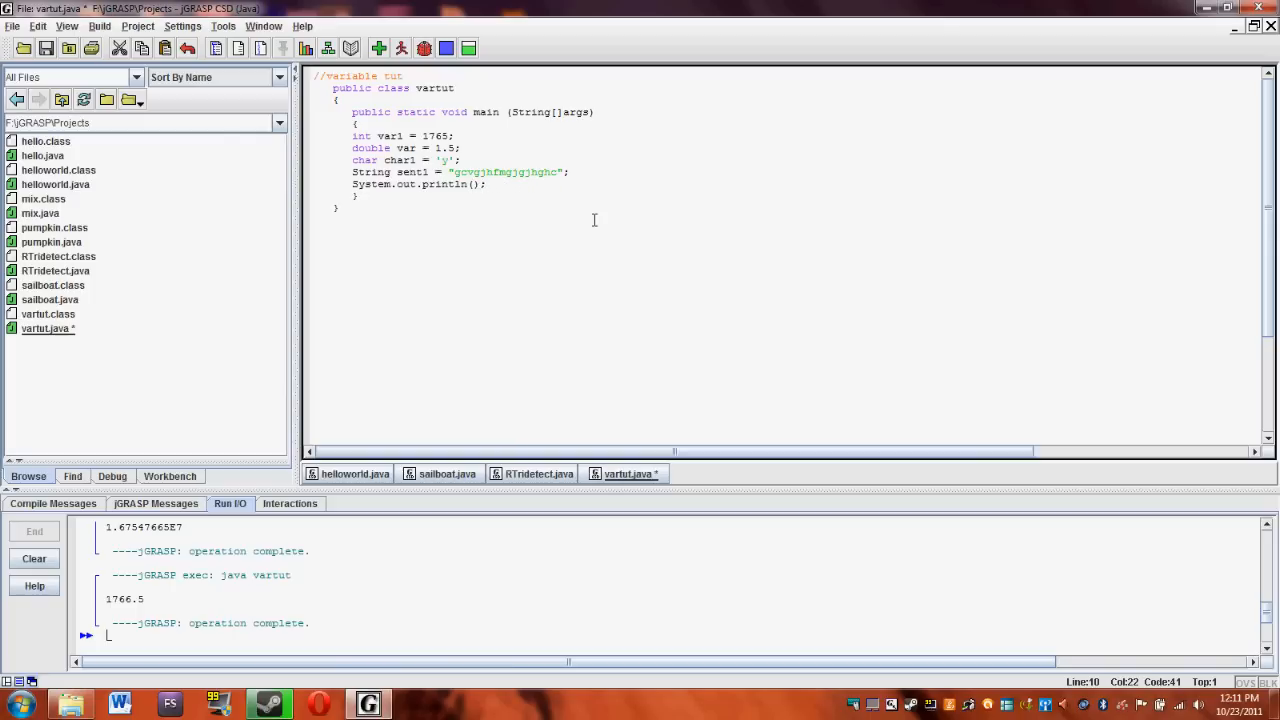
Print sent1 + char1, compile and run to output gcvgjhfmgjgjhghcy.
type("sent1")
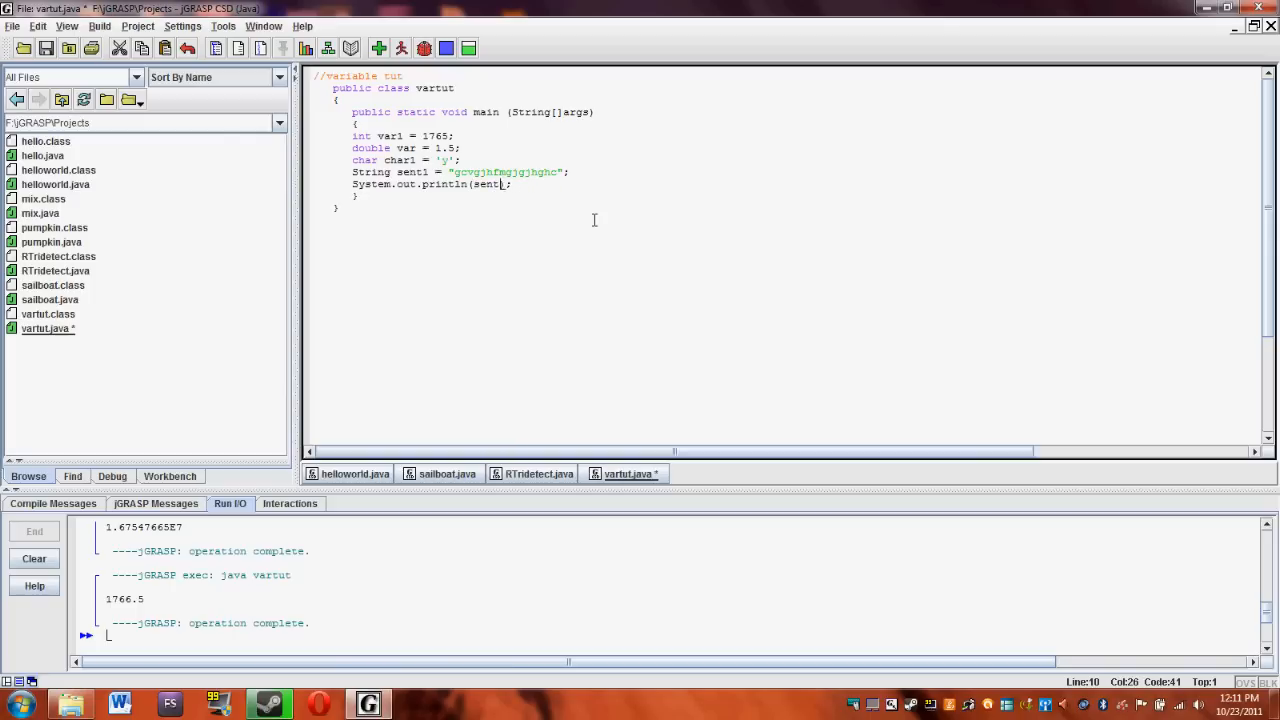
type("+")
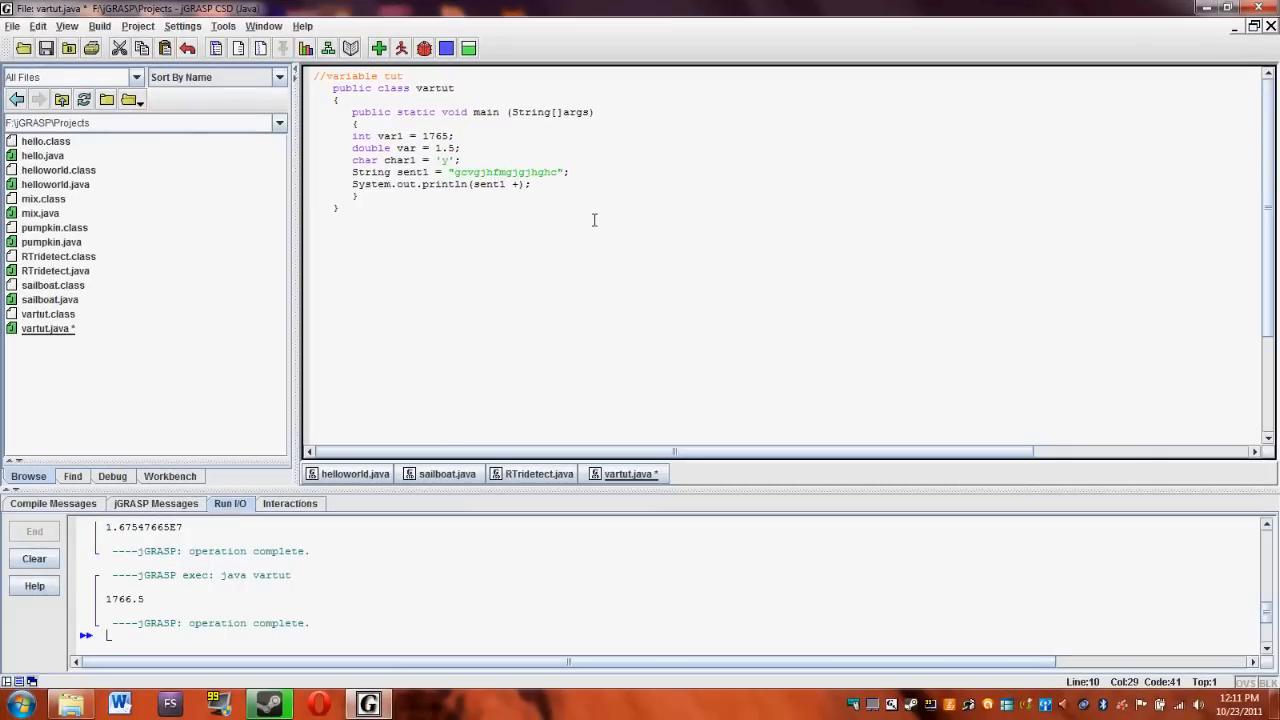
type("char1")
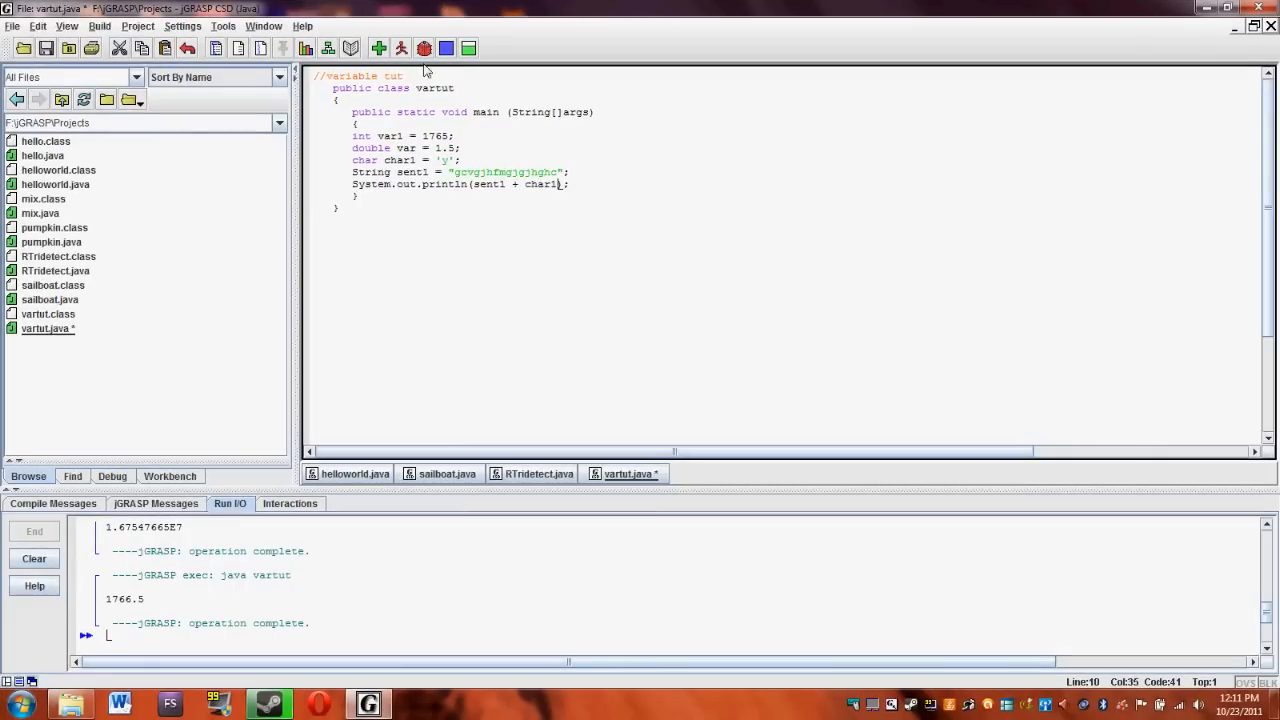
left_click(378, 48)
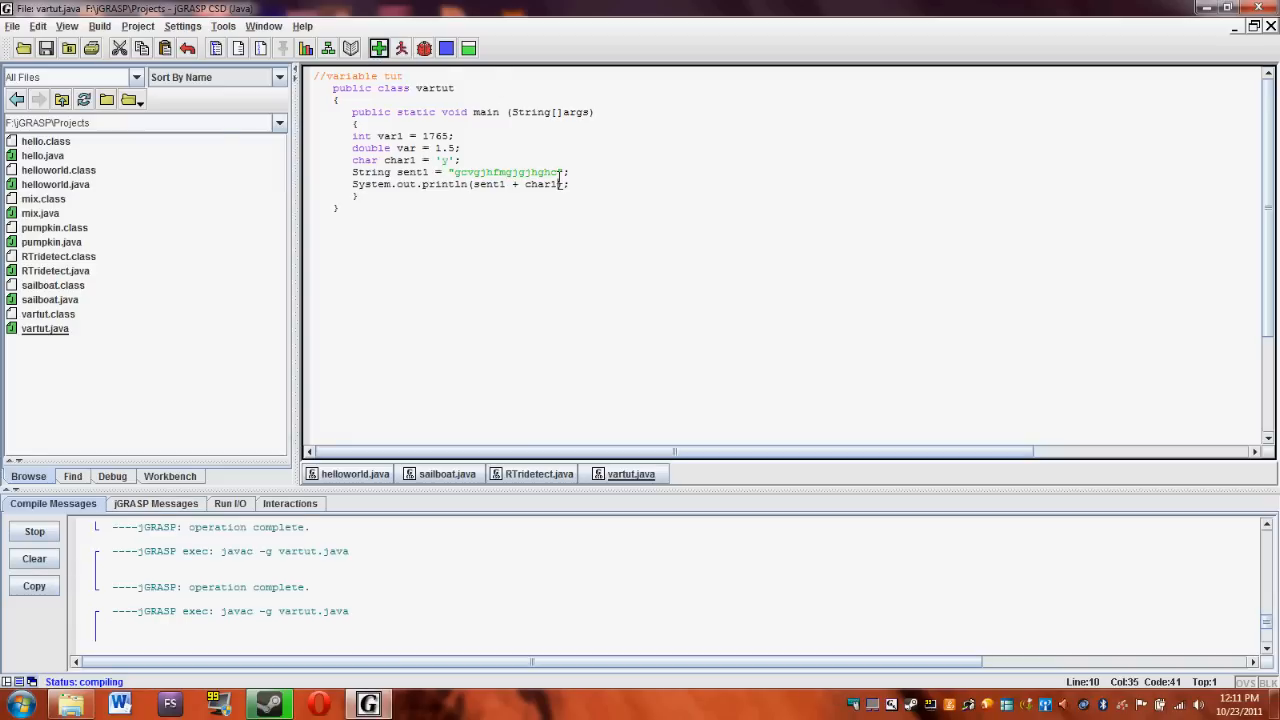
left_click(425, 48)
type("2")
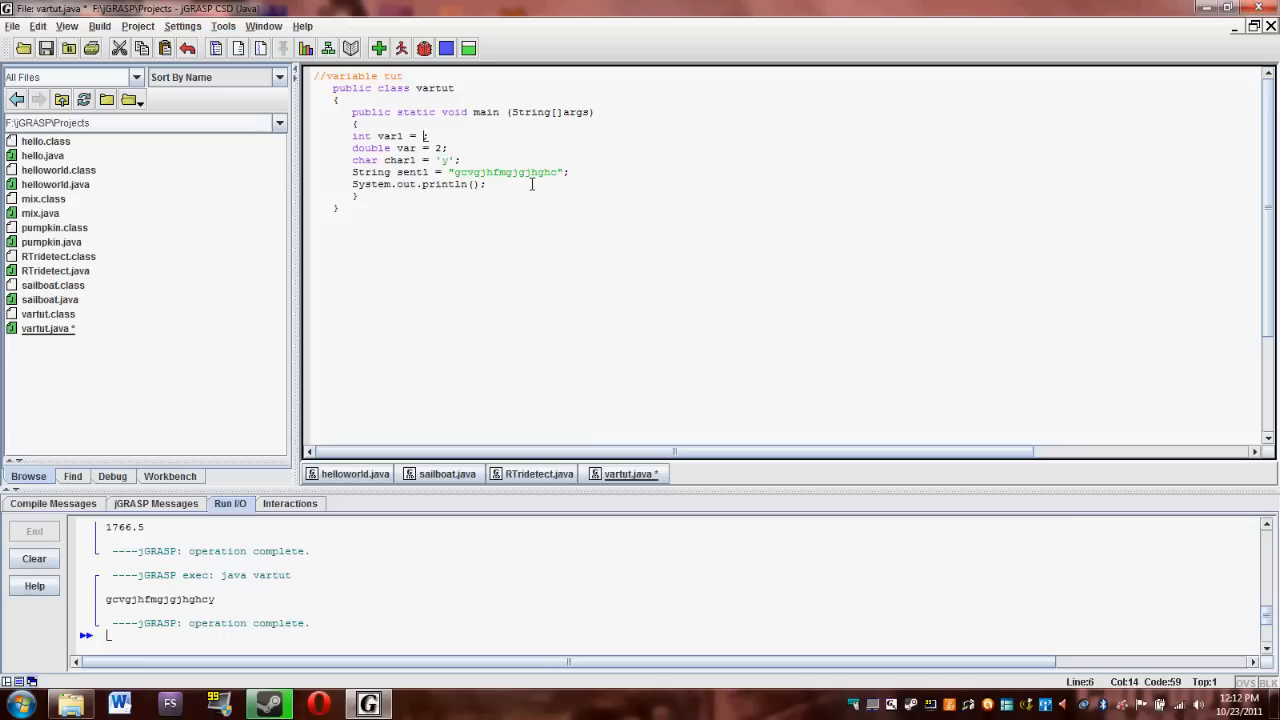
Set var1 to 4 and var to 2, print var1/var, and compile.
type("4")
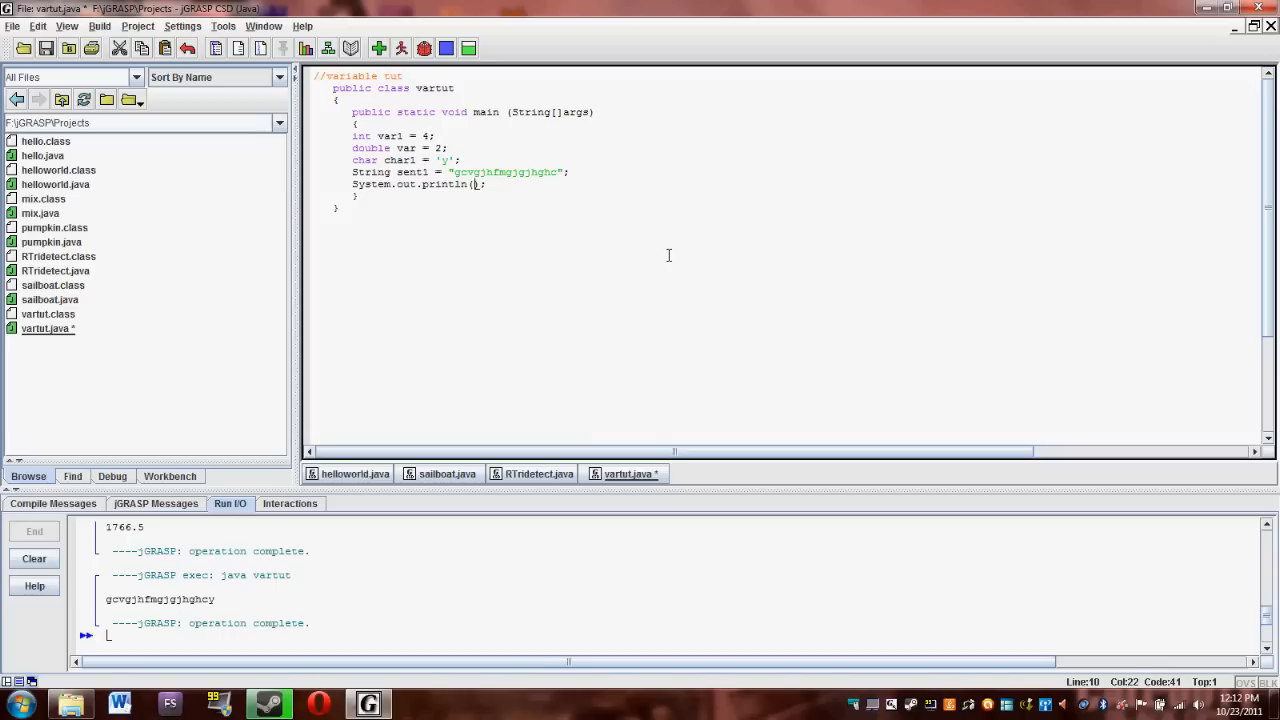
type("vart")
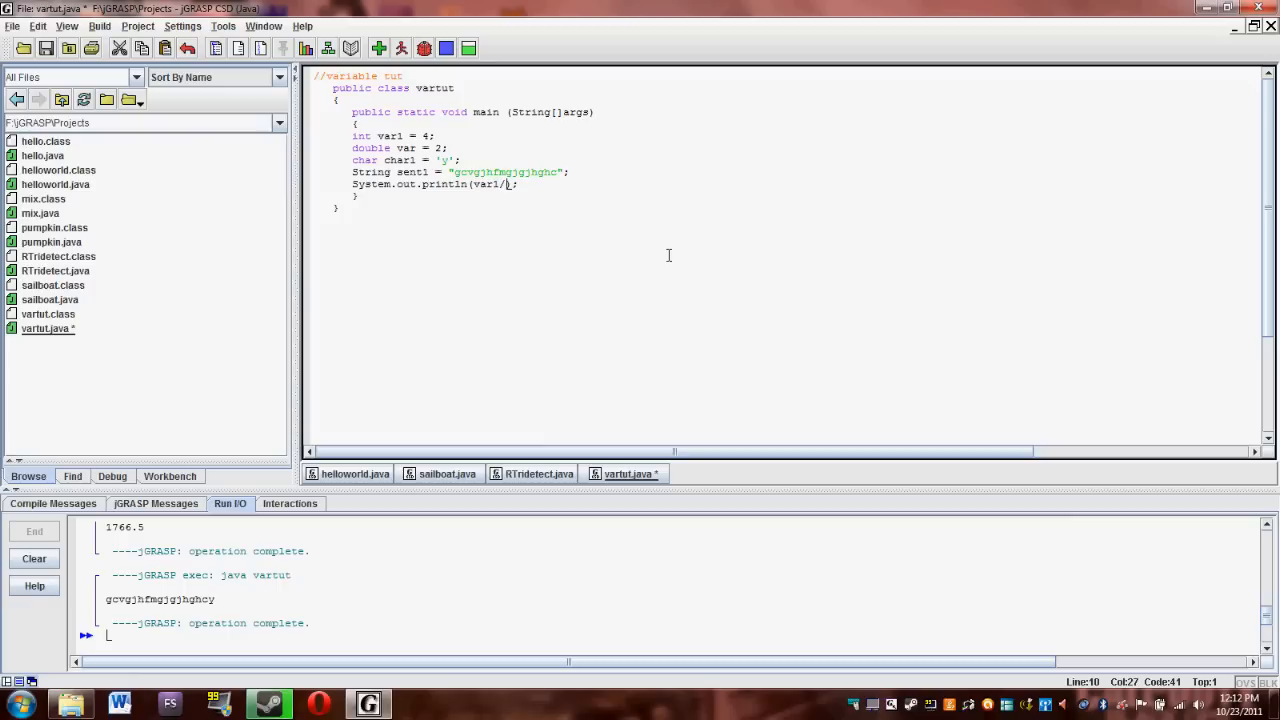
type("var")
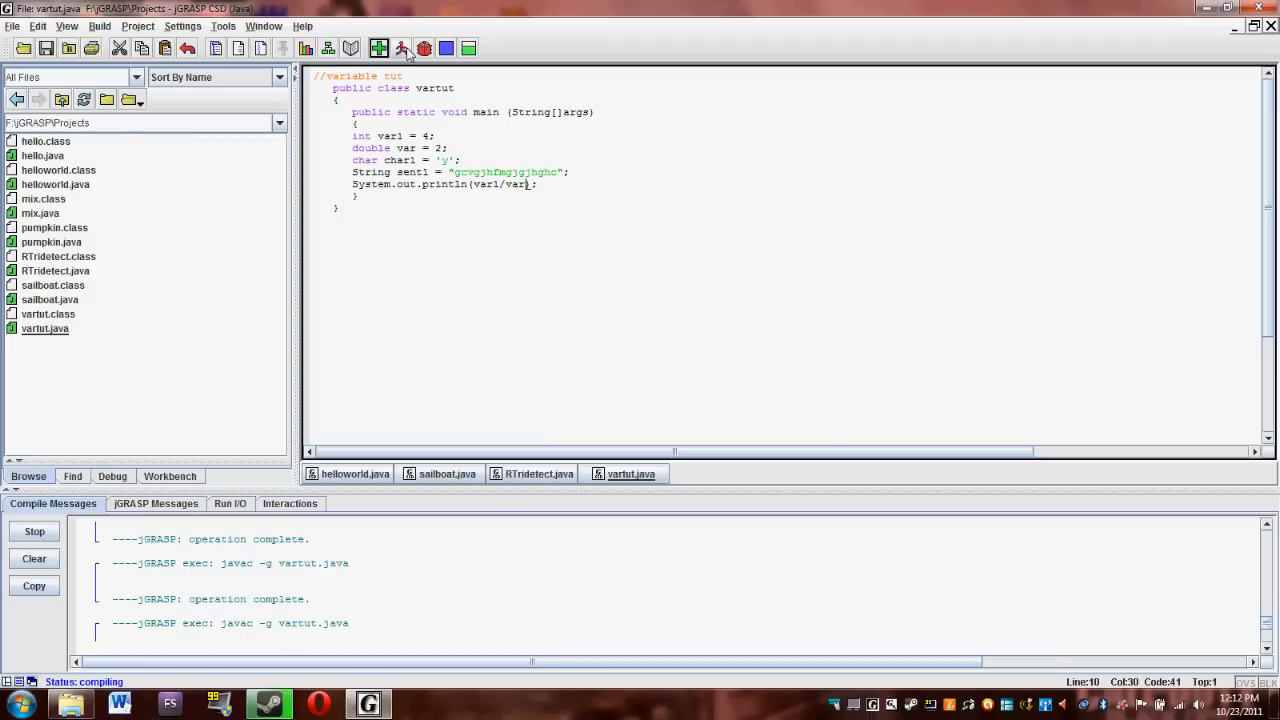
left_click(401, 48)
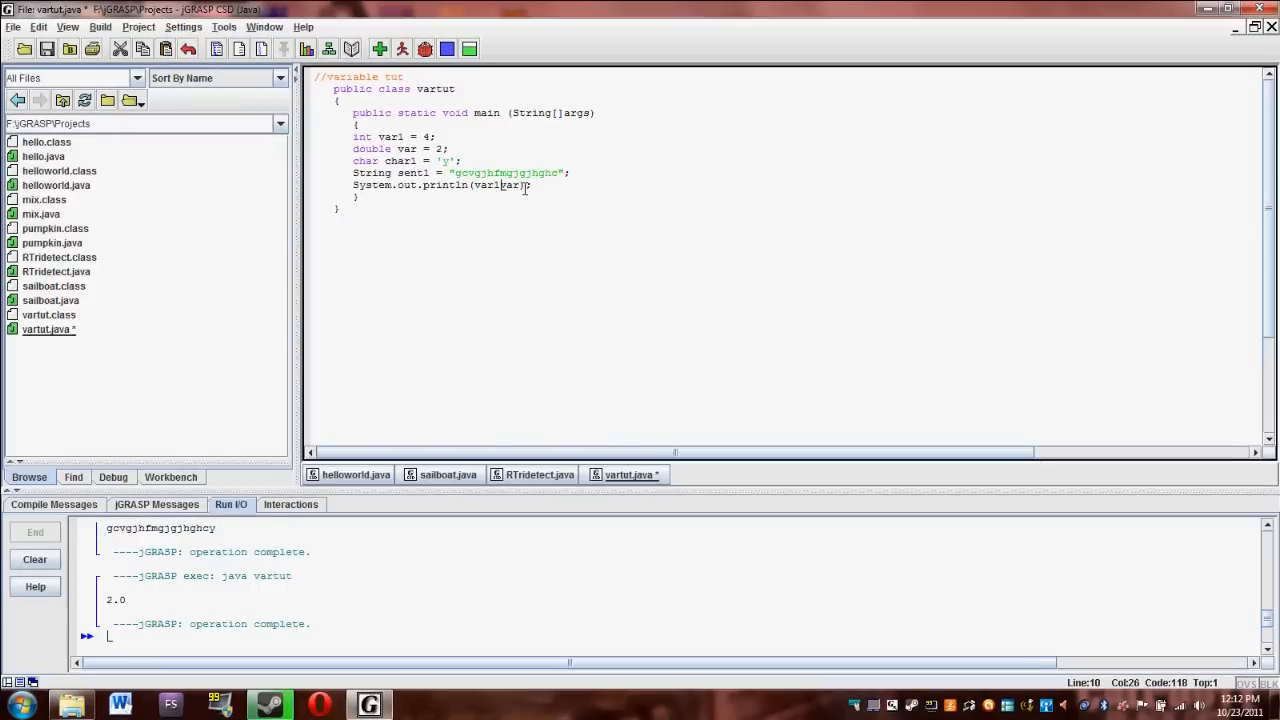
Compile and run var1*var to print 8.0, then compile the var1-var version.
left_click(378, 48)
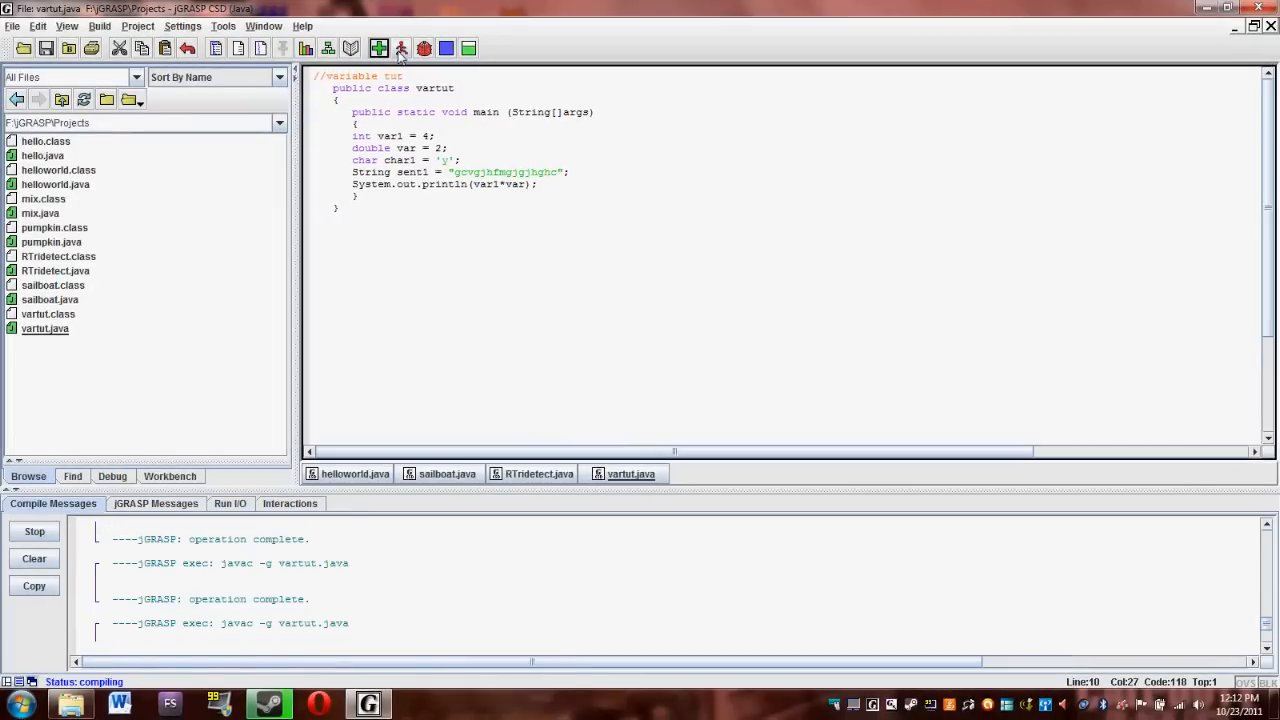
left_click(378, 48)
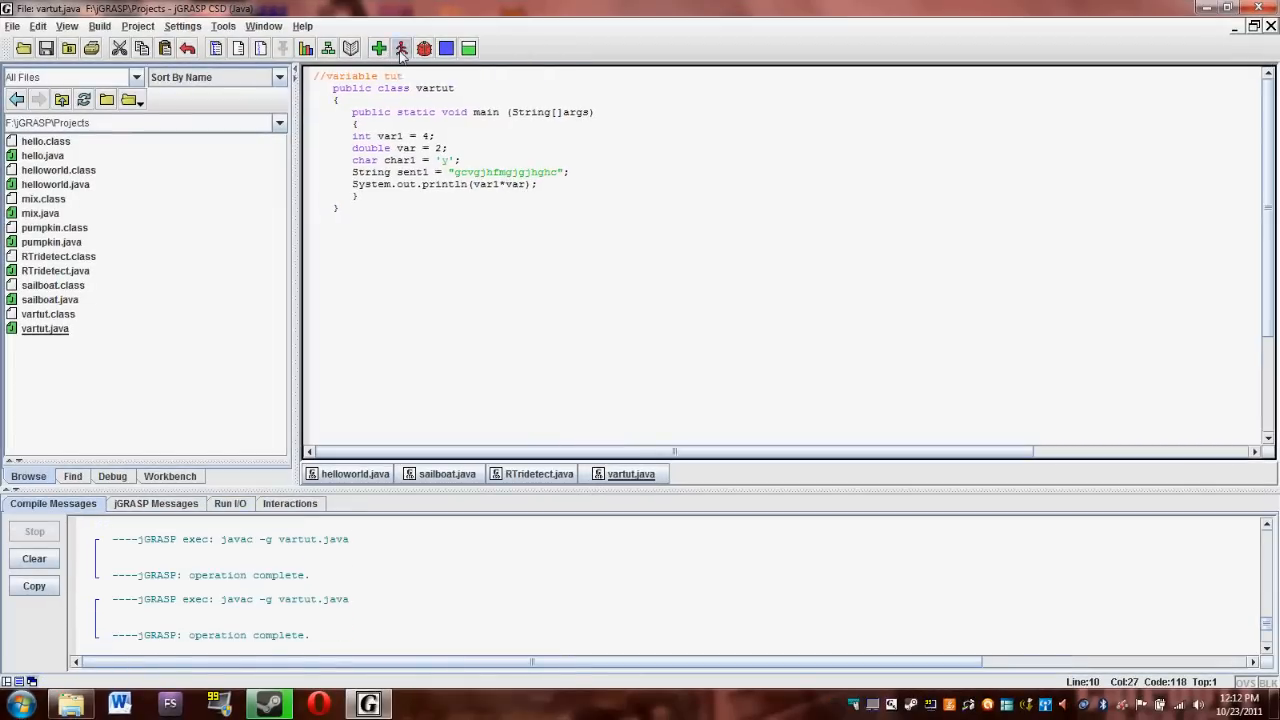
left_click(401, 48)
type("-")
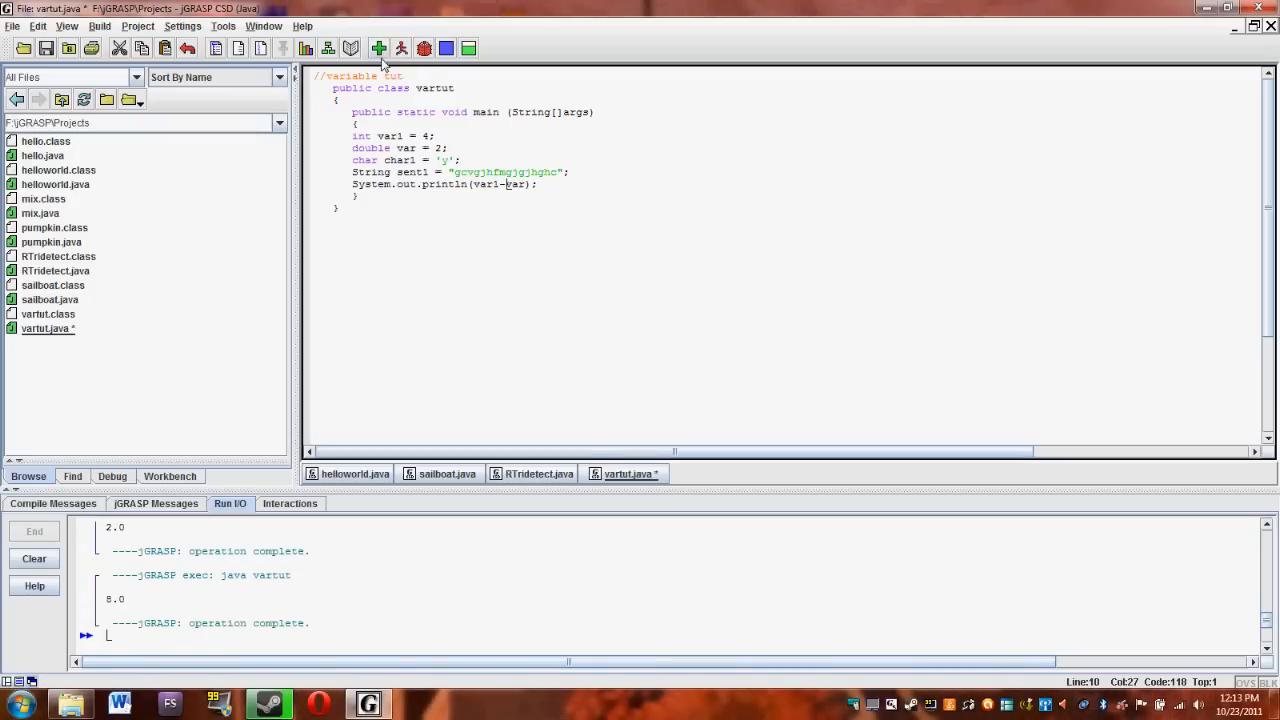
left_click(378, 48)
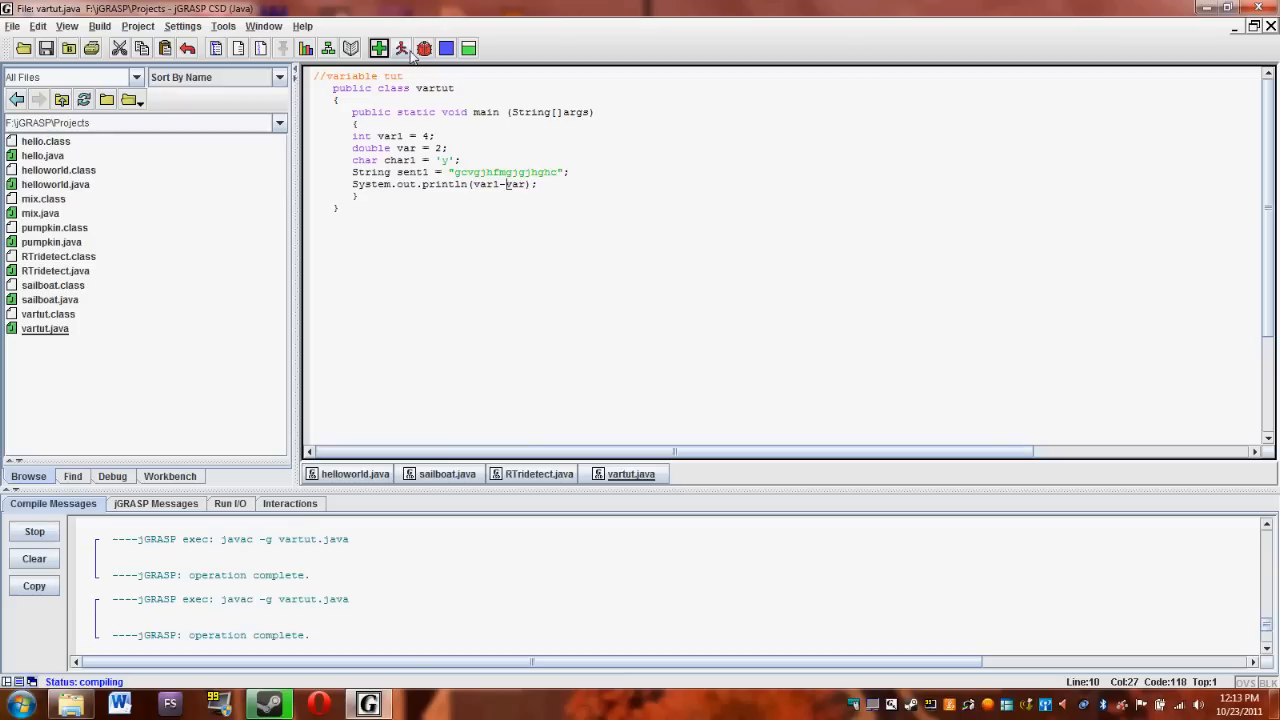